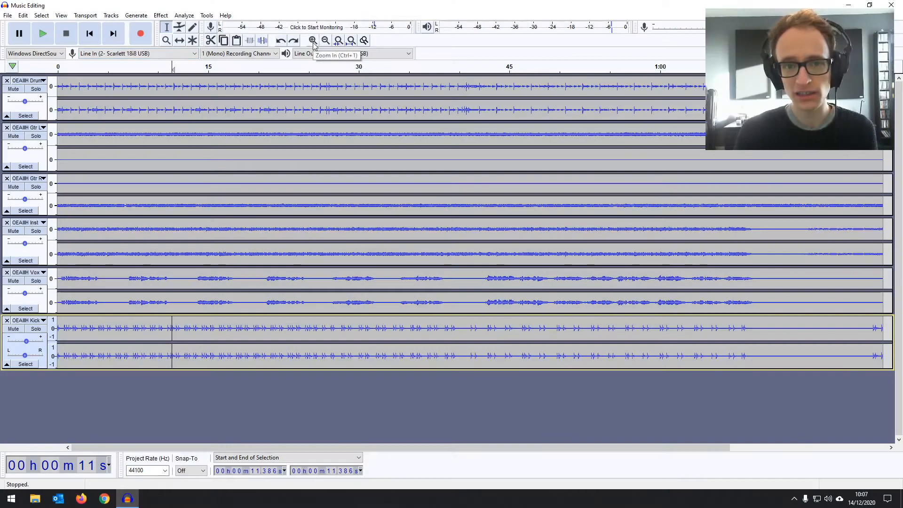
# - Zoom the timeline so the view covers about the song's first twenty seconds
pyautogui.click(313, 40)
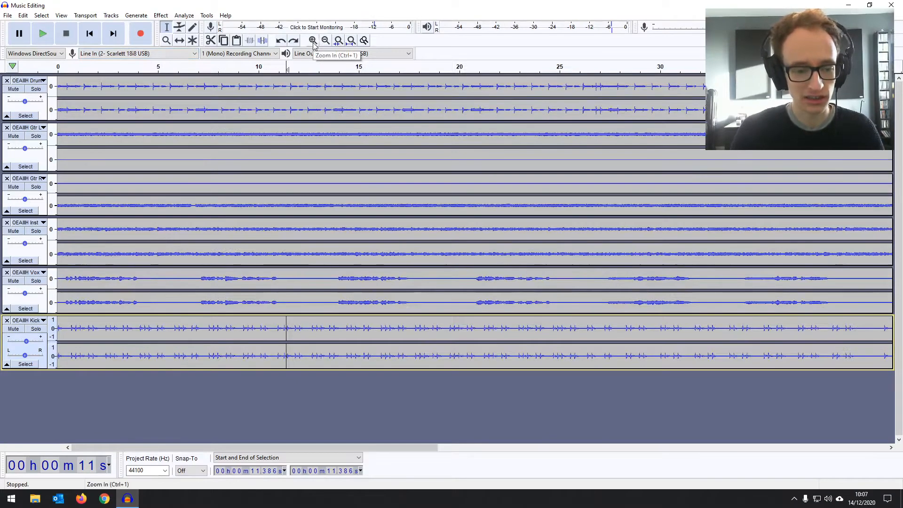
pyautogui.click(326, 39)
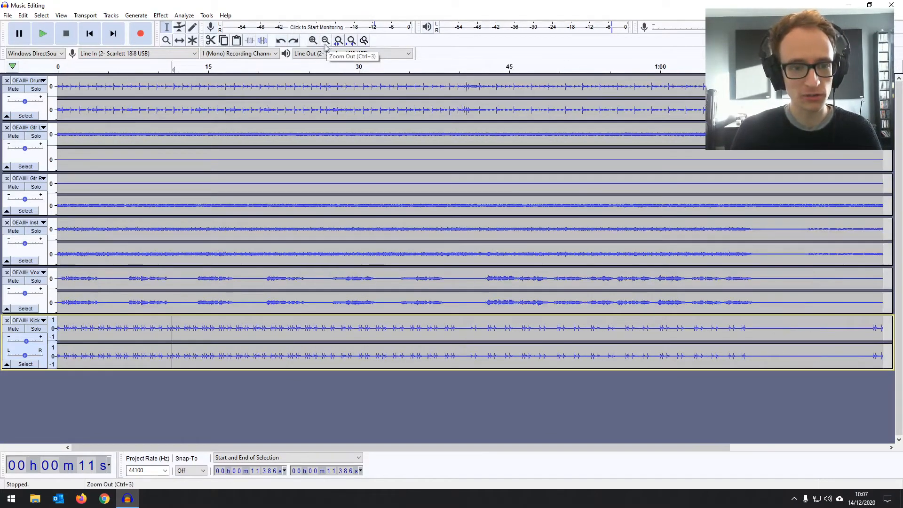
pyautogui.click(312, 40)
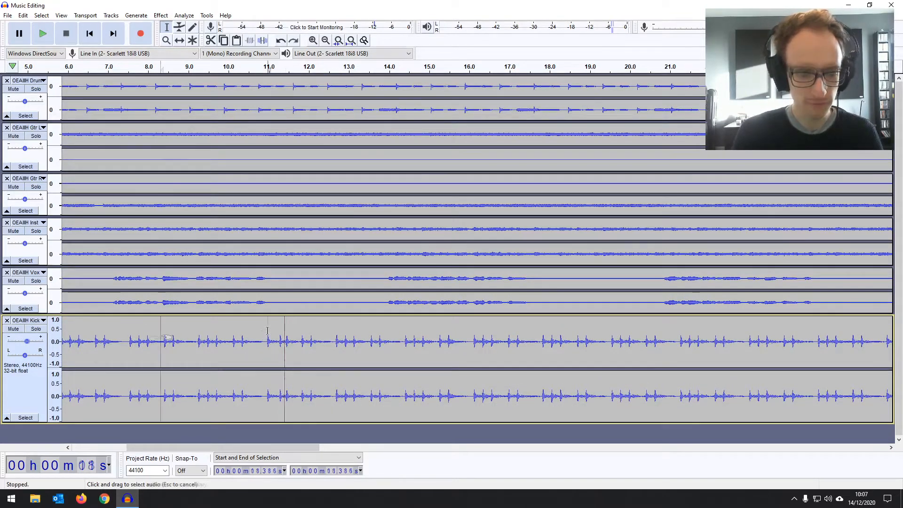
# - Play the opening, stop near the kick hit and park the cursor on the suspect kick
pyautogui.click(42, 33)
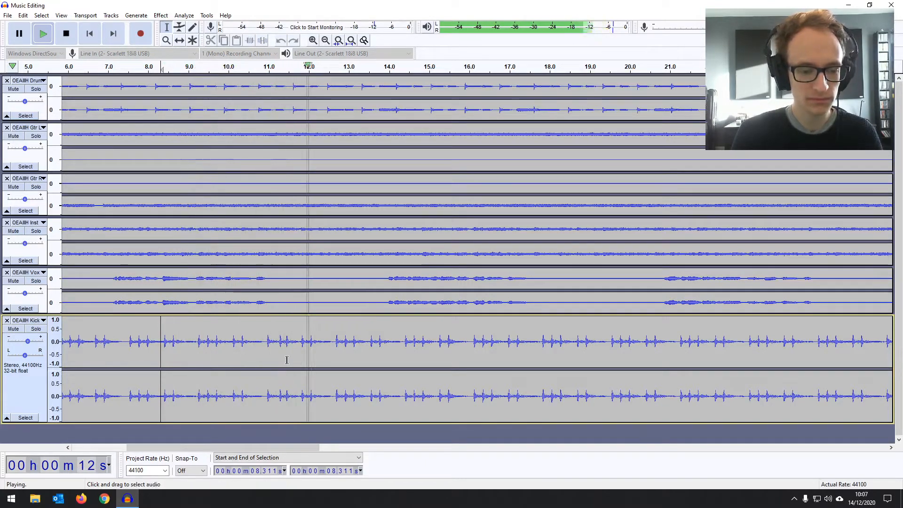
pyautogui.click(66, 33)
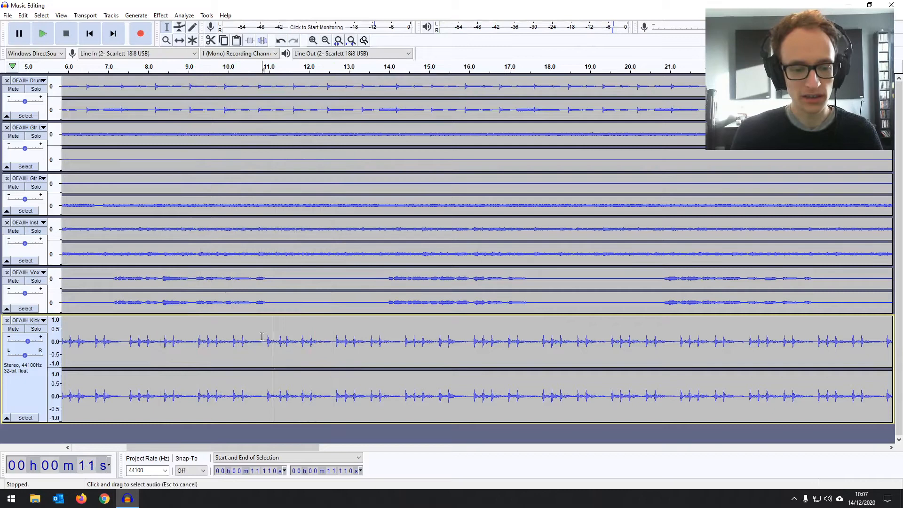
pyautogui.click(263, 339)
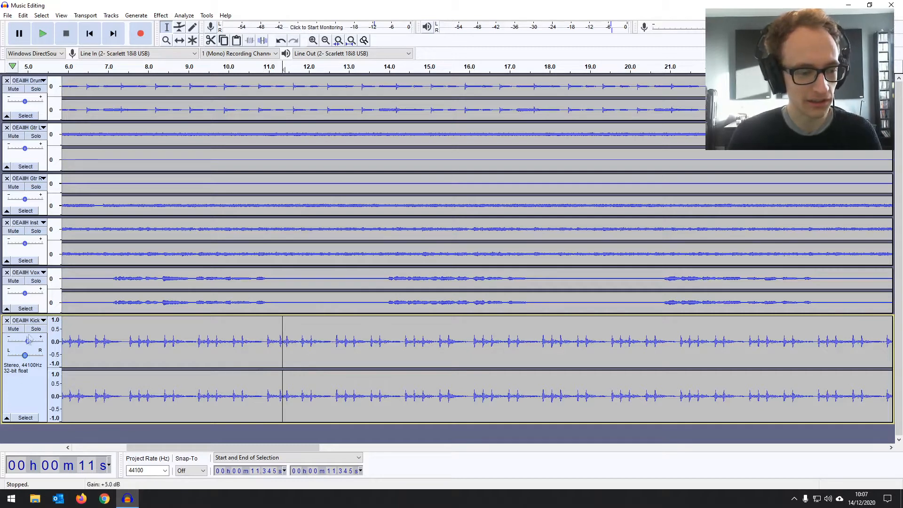
# - Solo the kick track and zoom in around the off-time hit near 9–13 seconds
pyautogui.click(35, 328)
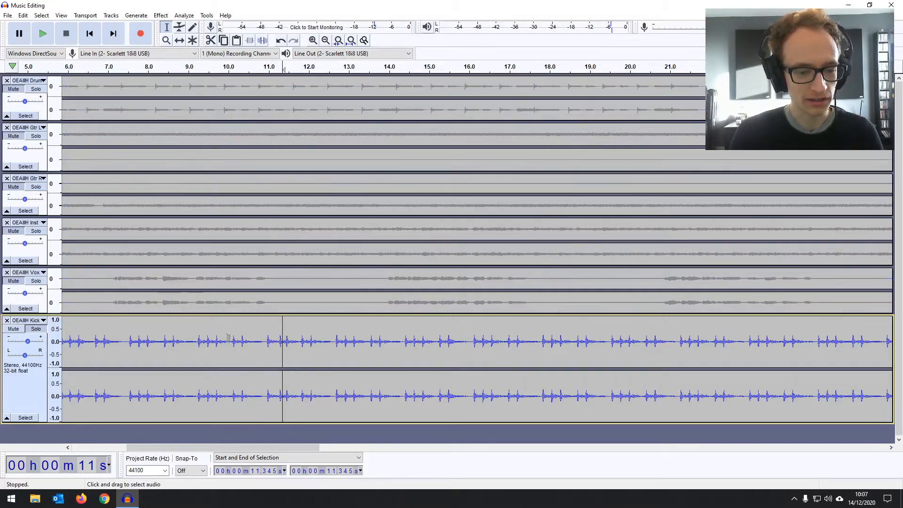
pyautogui.click(195, 357)
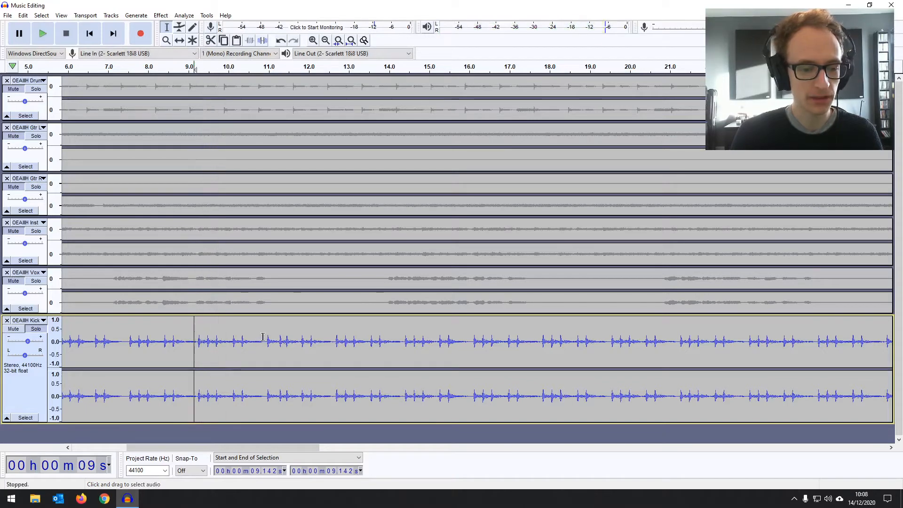
pyautogui.click(264, 341)
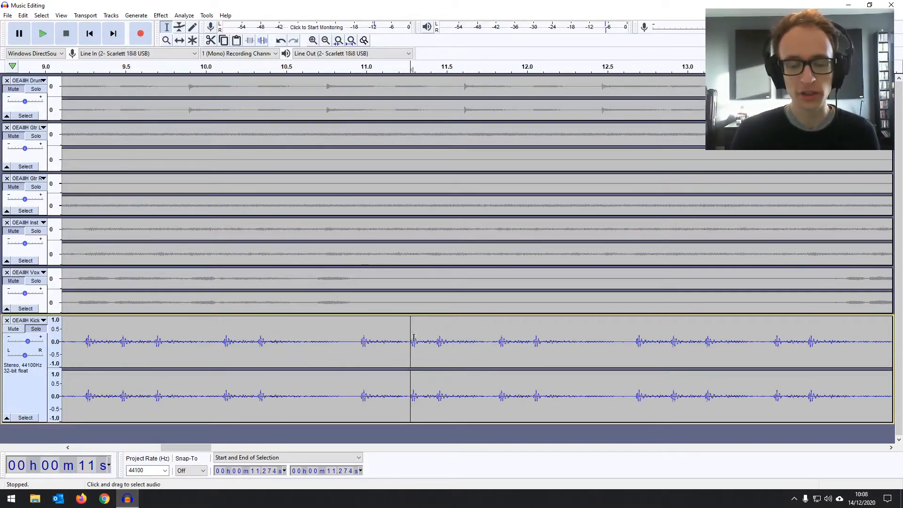
pyautogui.moveTo(400, 337)
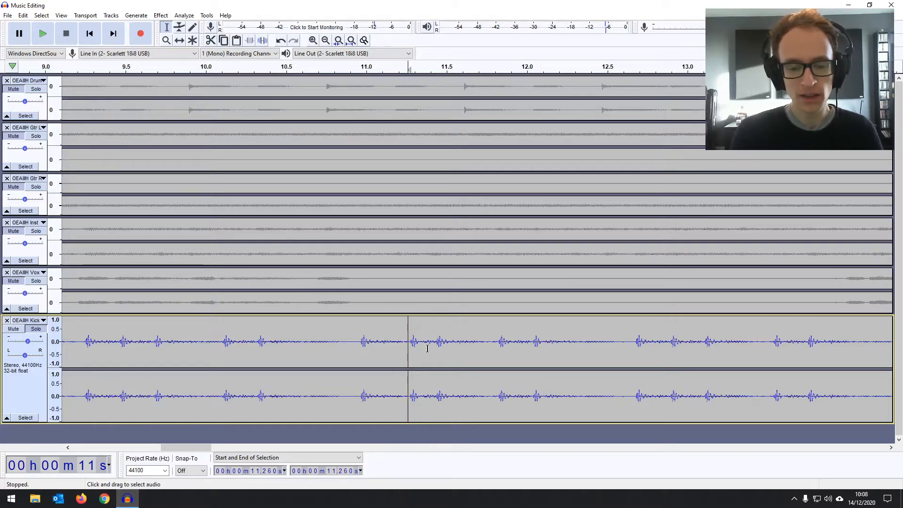
pyautogui.moveTo(450, 320)
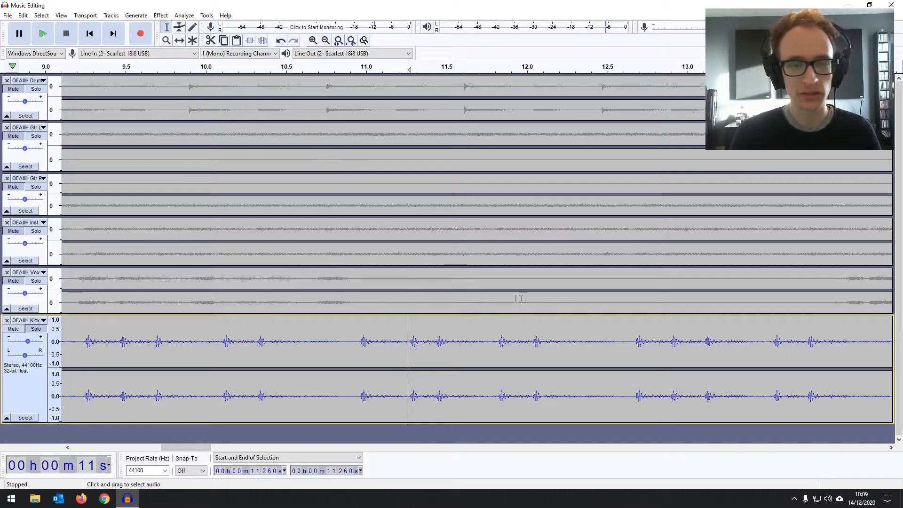
pyautogui.moveTo(288, 133)
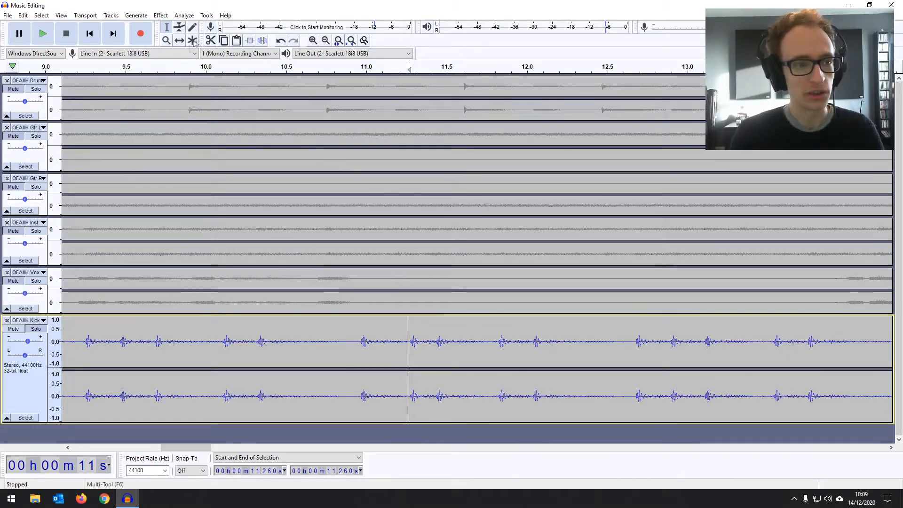
pyautogui.click(61, 15)
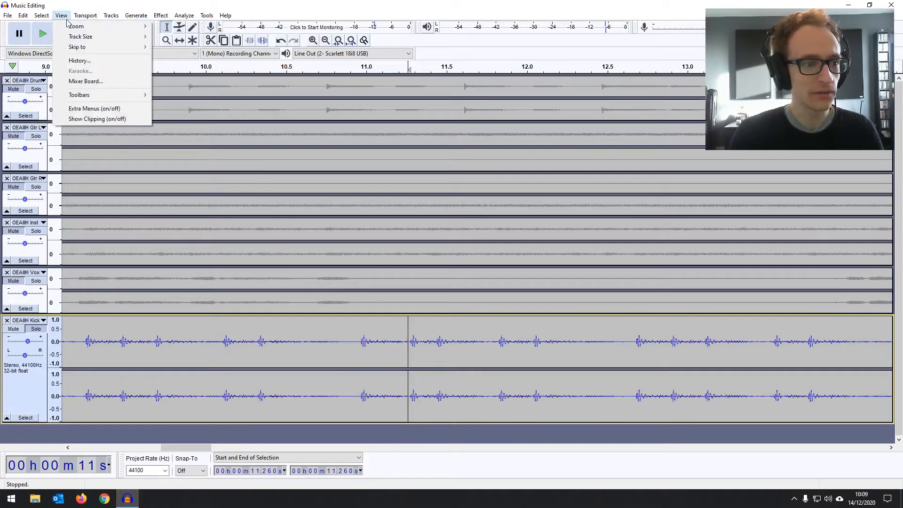
pyautogui.click(111, 15)
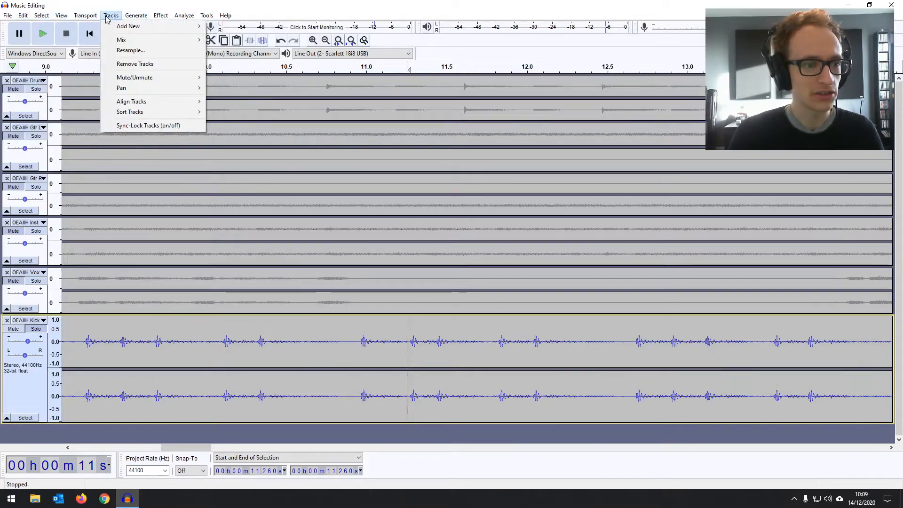
pyautogui.moveTo(147, 125)
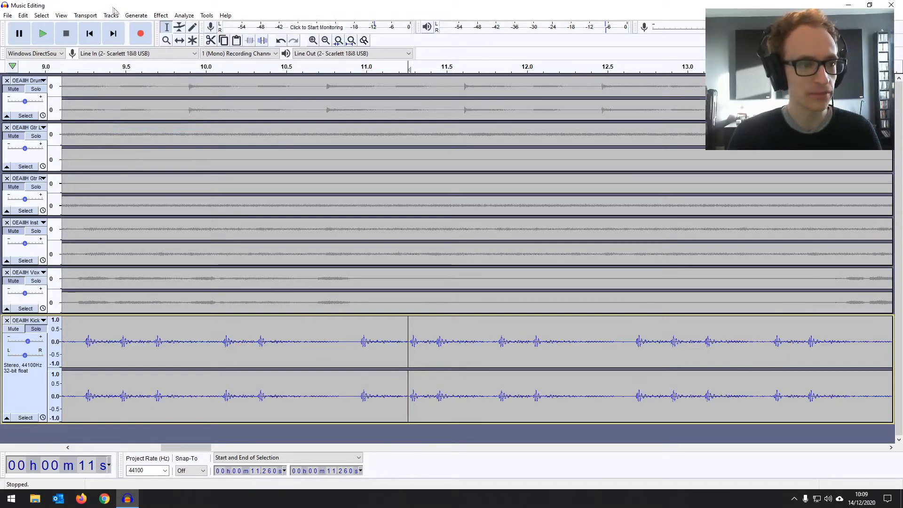
pyautogui.click(111, 15)
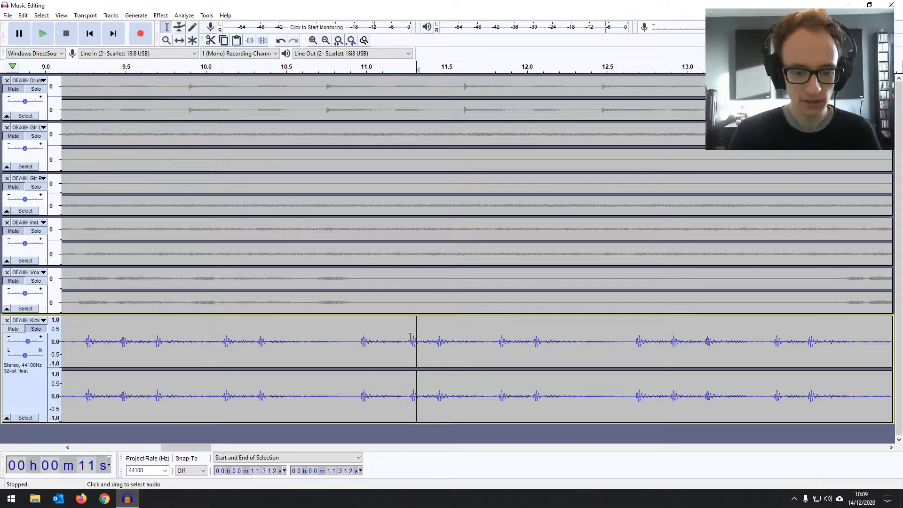
# - Place the play position at the kick hit near 11.27 seconds
pyautogui.click(119, 339)
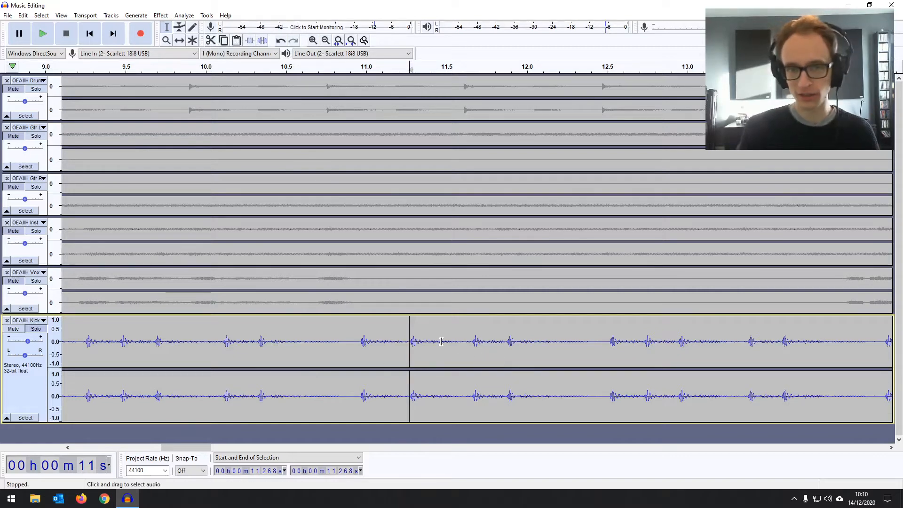
pyautogui.moveTo(450, 309)
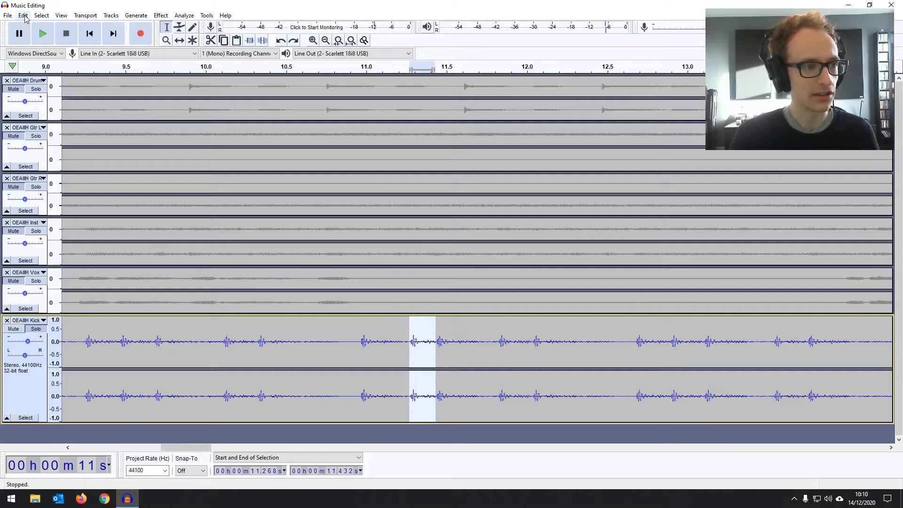
# - Bring up the Edit menu to split-cut the selected kick hit
pyautogui.click(22, 15)
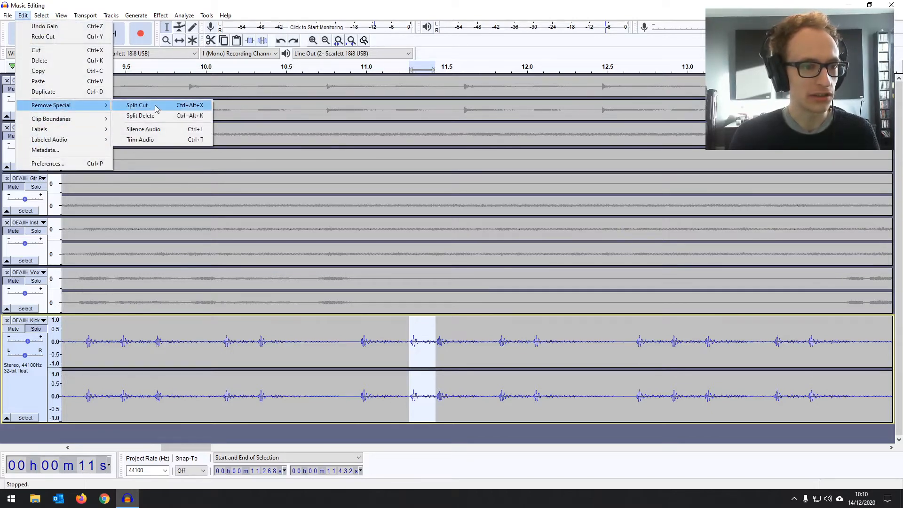
pyautogui.moveTo(141, 116)
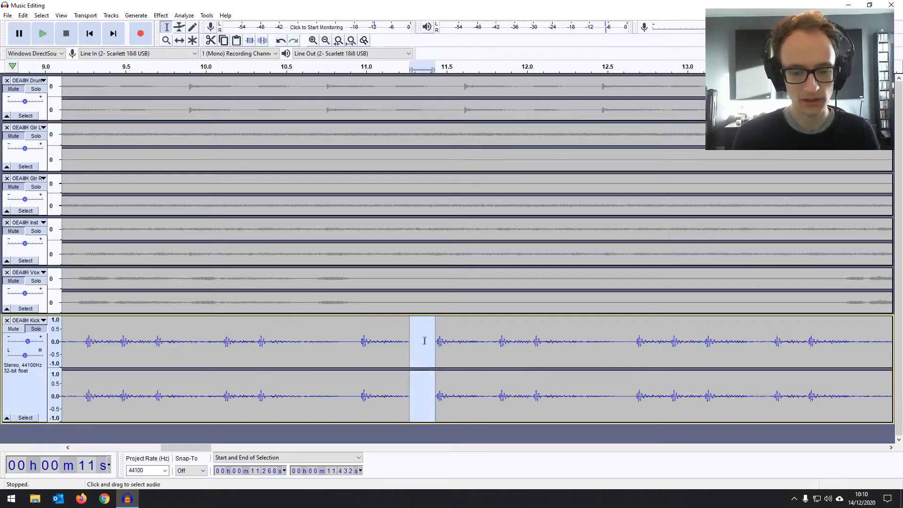
pyautogui.moveTo(420, 340)
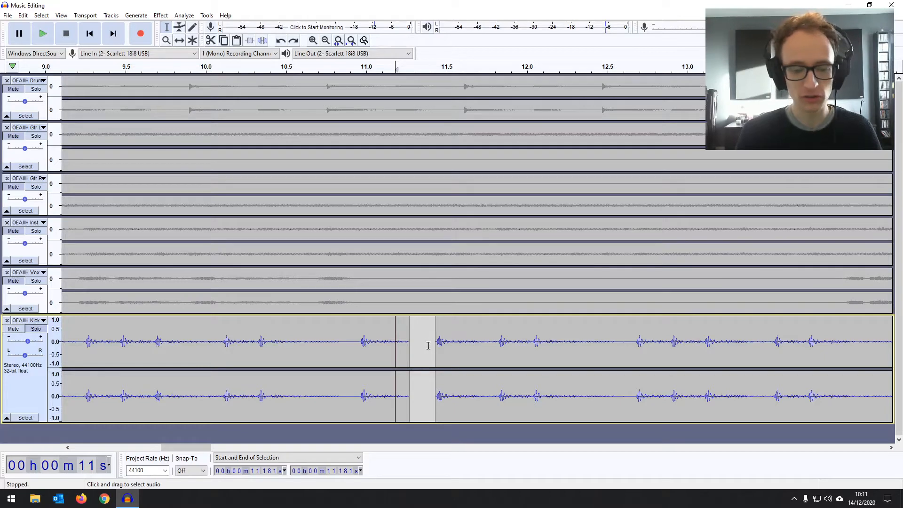
pyautogui.moveTo(420, 346)
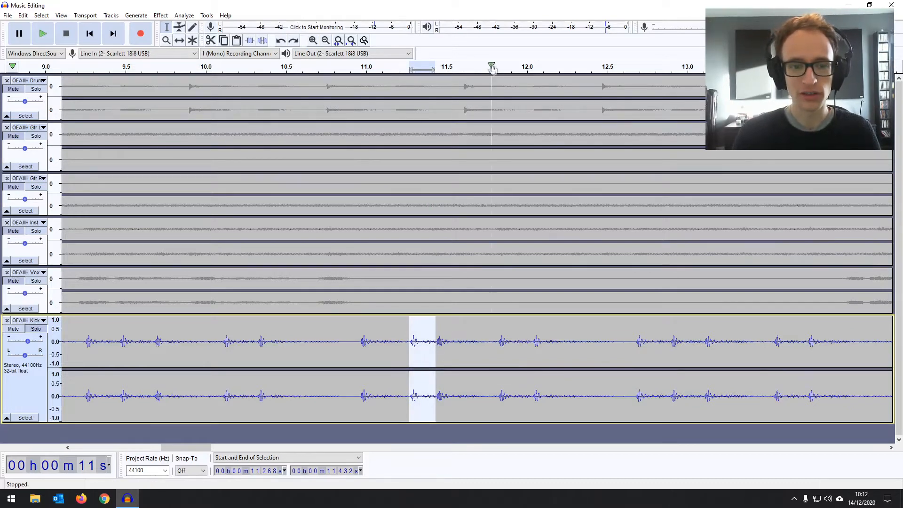
pyautogui.moveTo(389, 339)
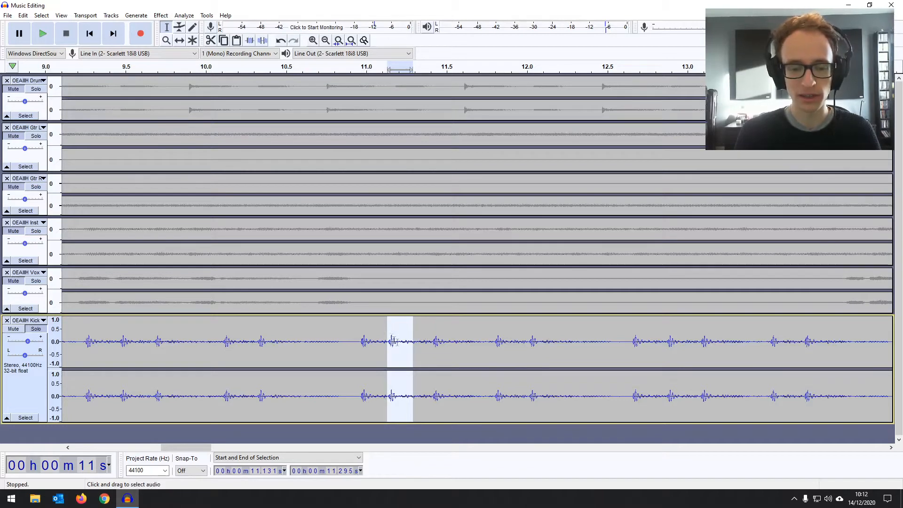
# - Zoom onto the moved kick hit and show the selection as length and end time (0.165 s ending 11.440 s)
pyautogui.click(441, 363)
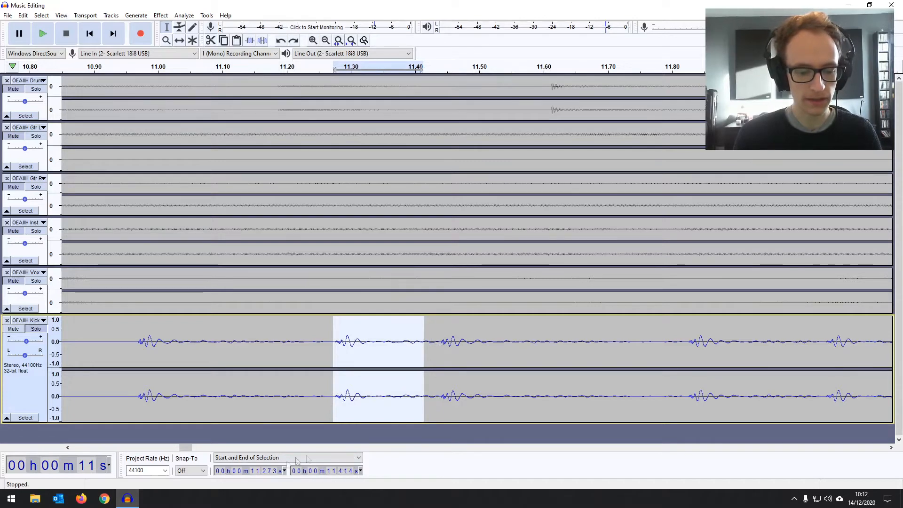
pyautogui.click(355, 341)
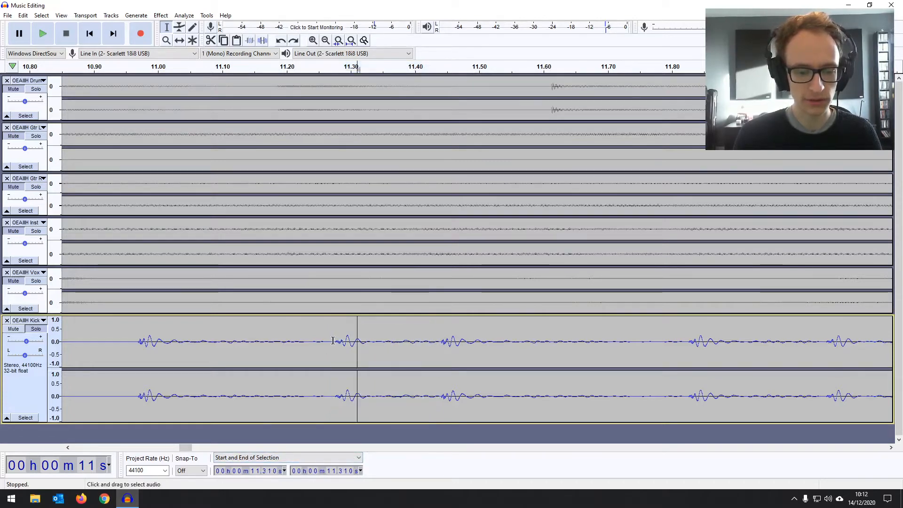
pyautogui.click(357, 457)
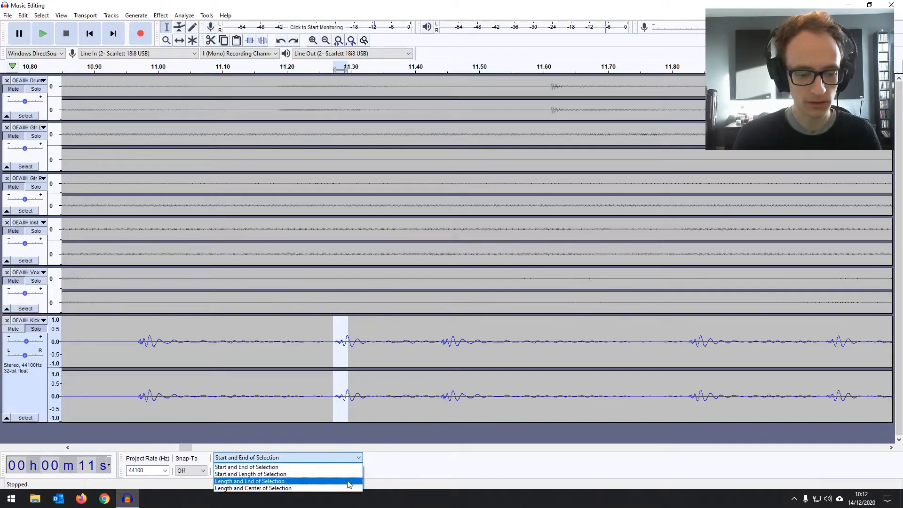
pyautogui.click(249, 481)
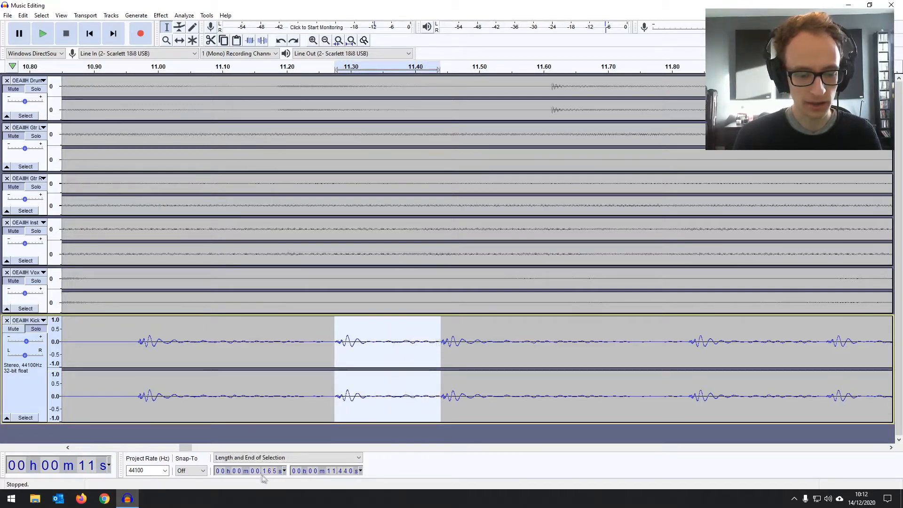
pyautogui.moveTo(323, 394)
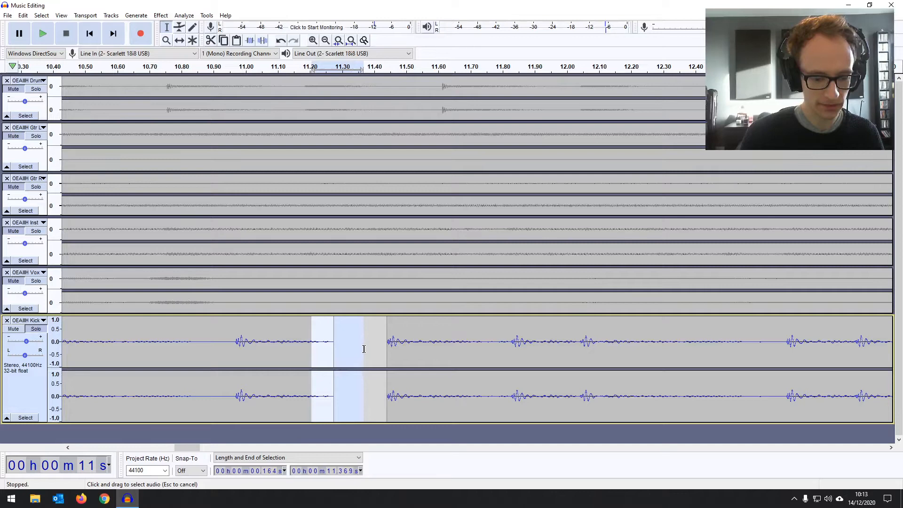
pyautogui.moveTo(367, 369)
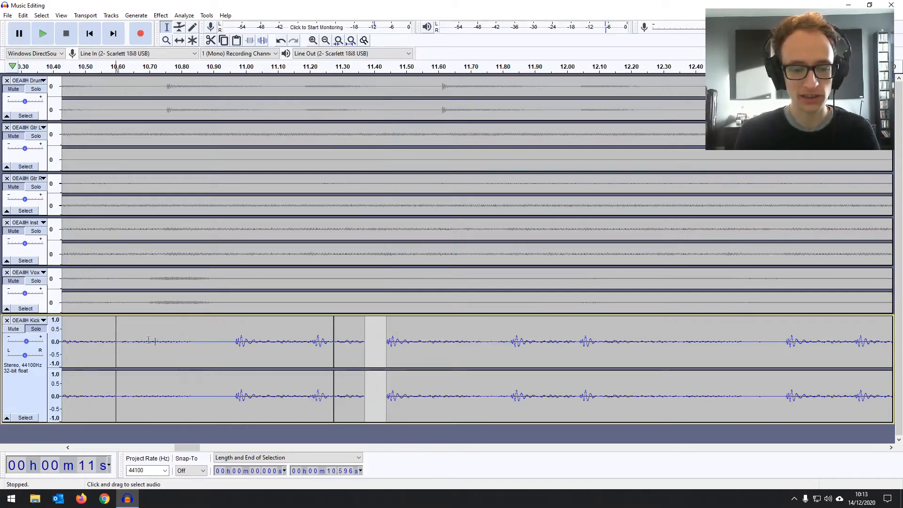
# - Audition the passage from 10.6 s, then paste the kick hit into the gap
pyautogui.click(42, 33)
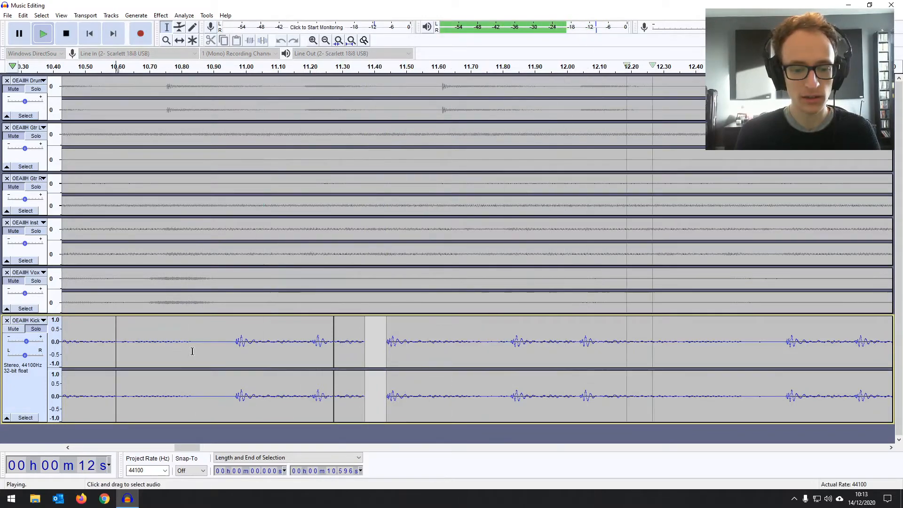
pyautogui.click(65, 33)
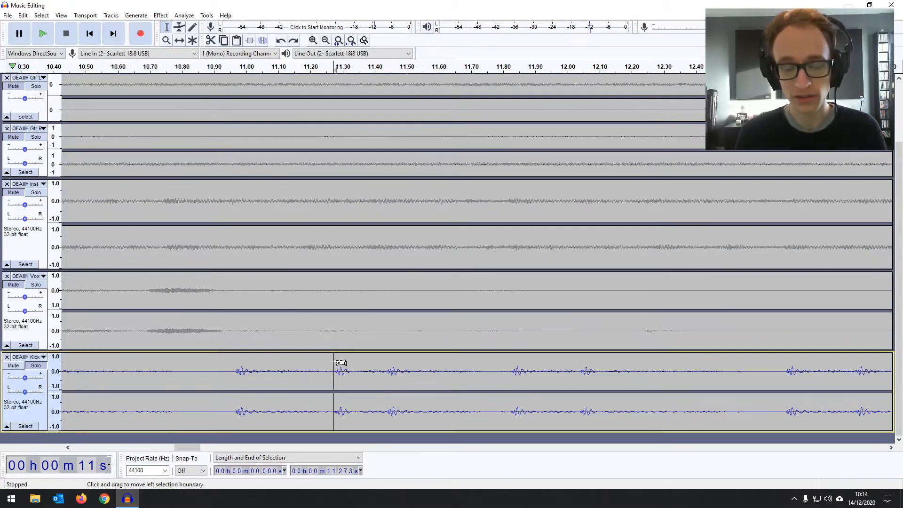
pyautogui.moveTo(327, 366)
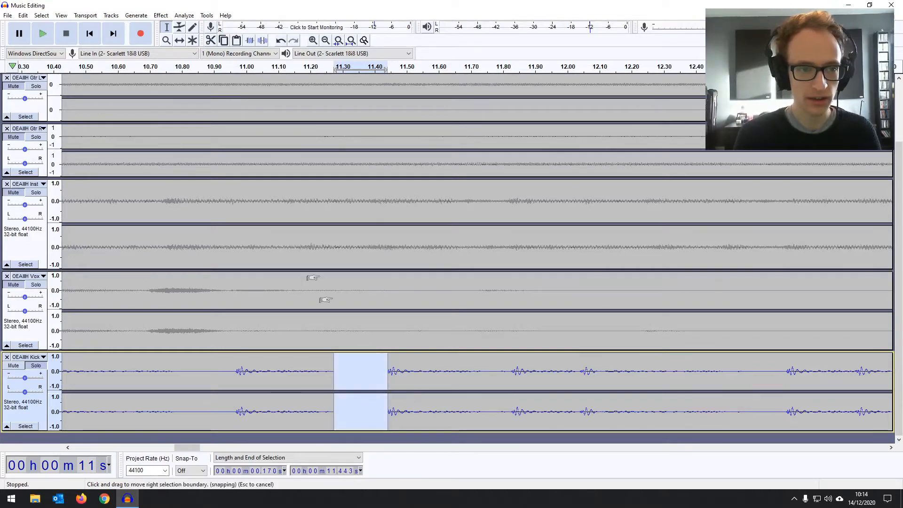
pyautogui.moveTo(236, 40)
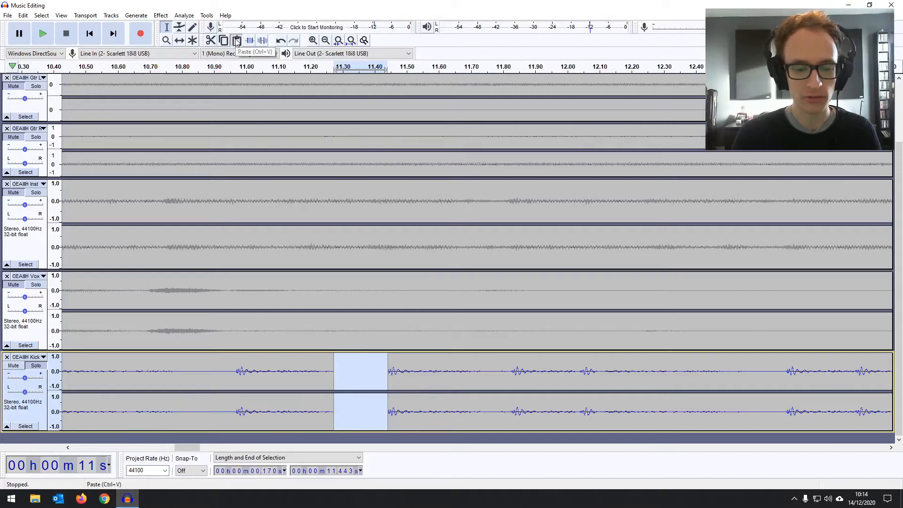
pyautogui.click(236, 41)
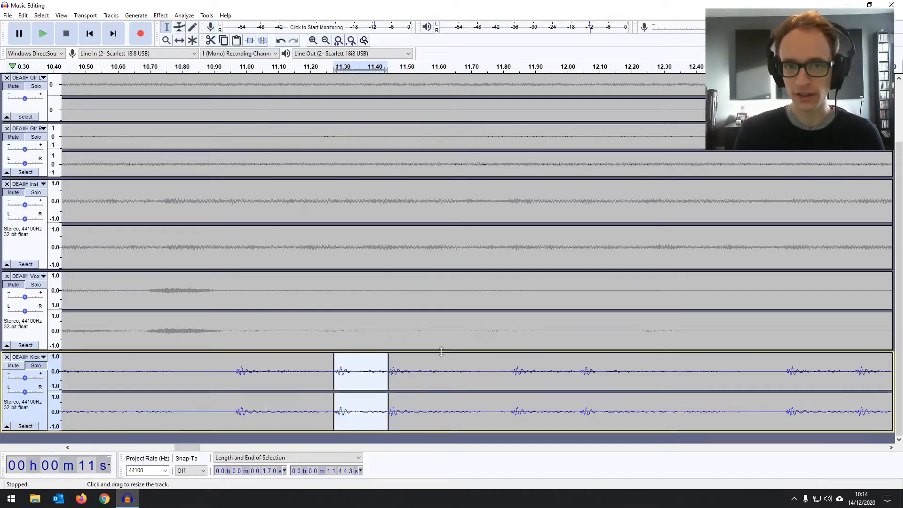
pyautogui.moveTo(336, 361)
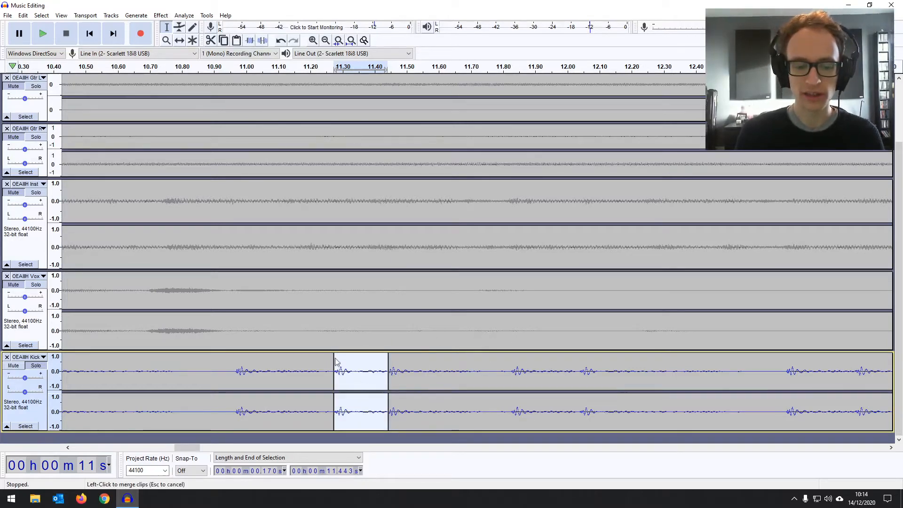
pyautogui.moveTo(376, 379)
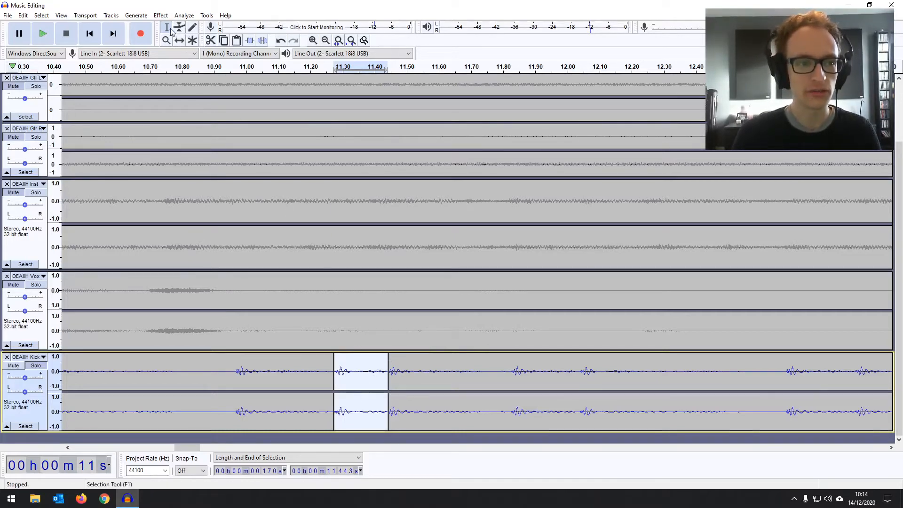
# - Take the Time Shift Tool to drag the pasted kick clip earlier to about 11.24 s
pyautogui.click(178, 28)
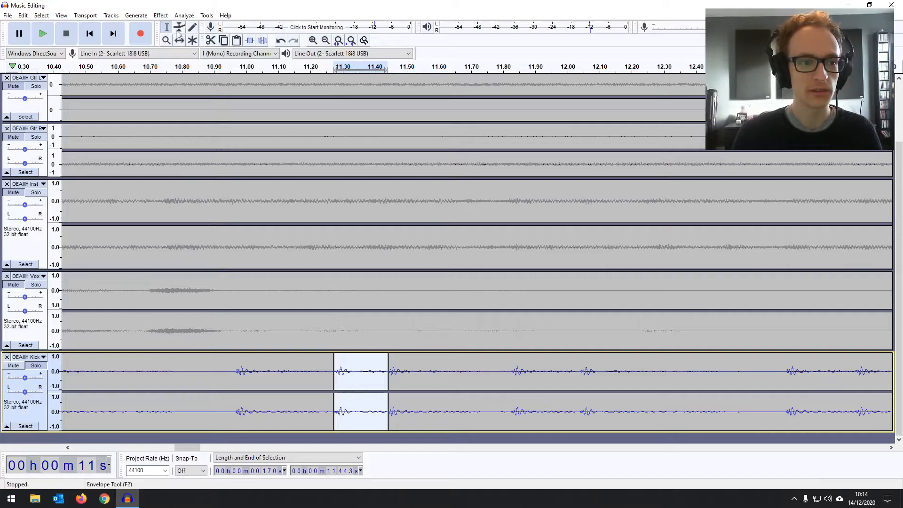
pyautogui.moveTo(178, 27)
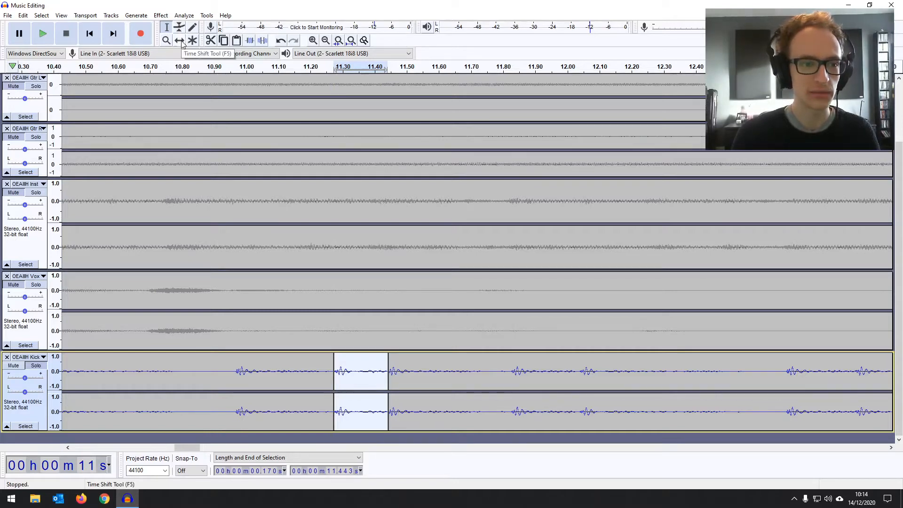
pyautogui.click(180, 40)
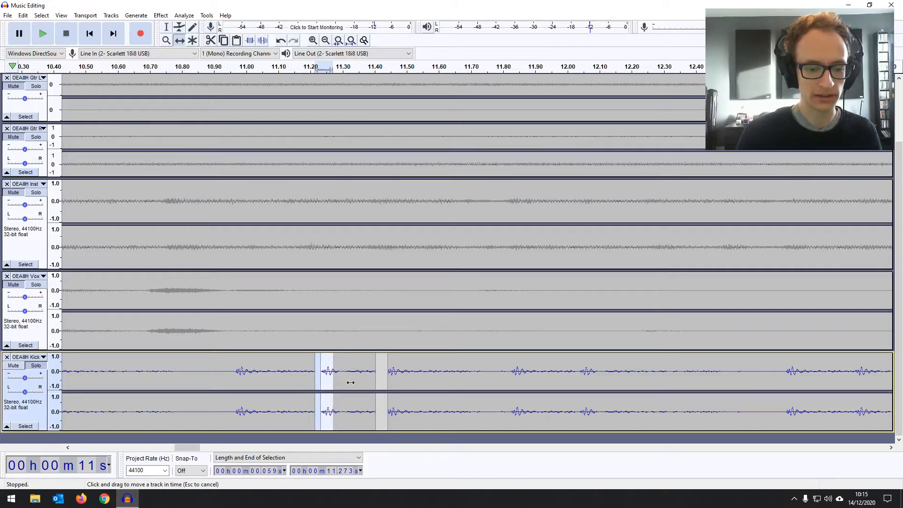
pyautogui.click(166, 27)
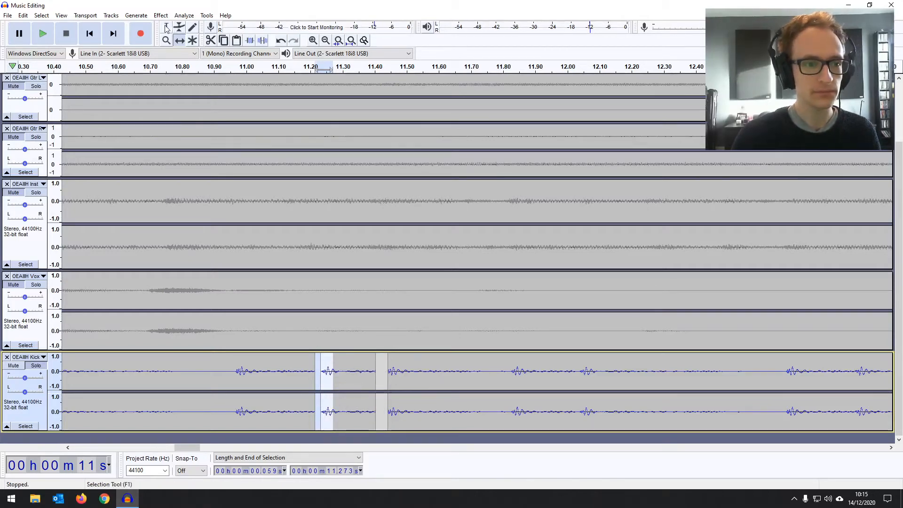
pyautogui.click(42, 33)
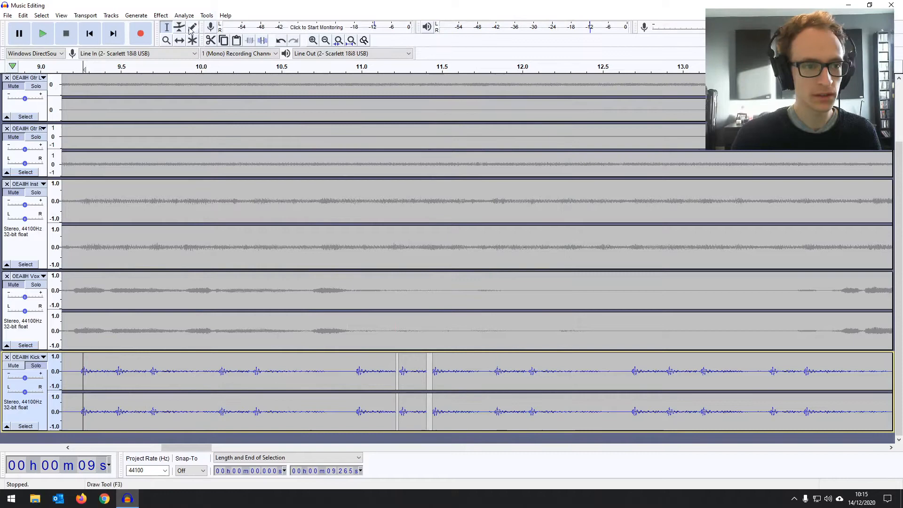
pyautogui.click(179, 27)
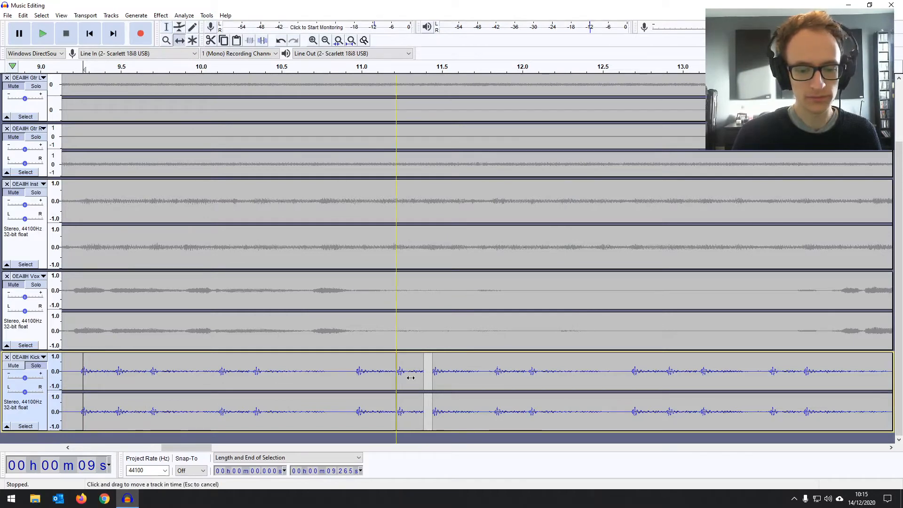
pyautogui.click(43, 33)
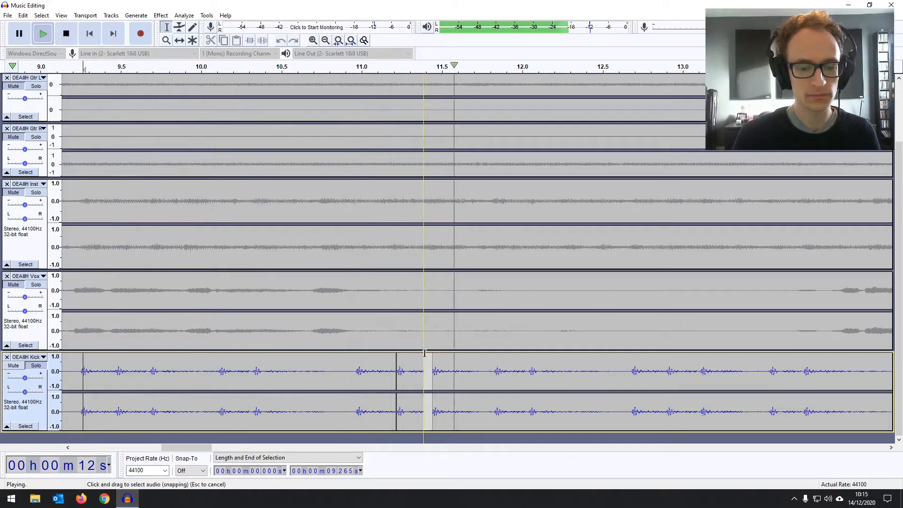
pyautogui.click(66, 33)
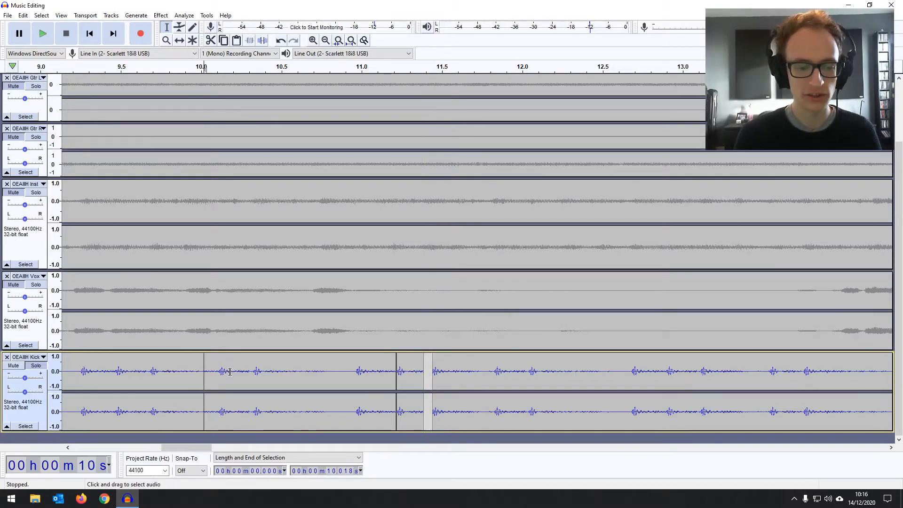
pyautogui.click(42, 33)
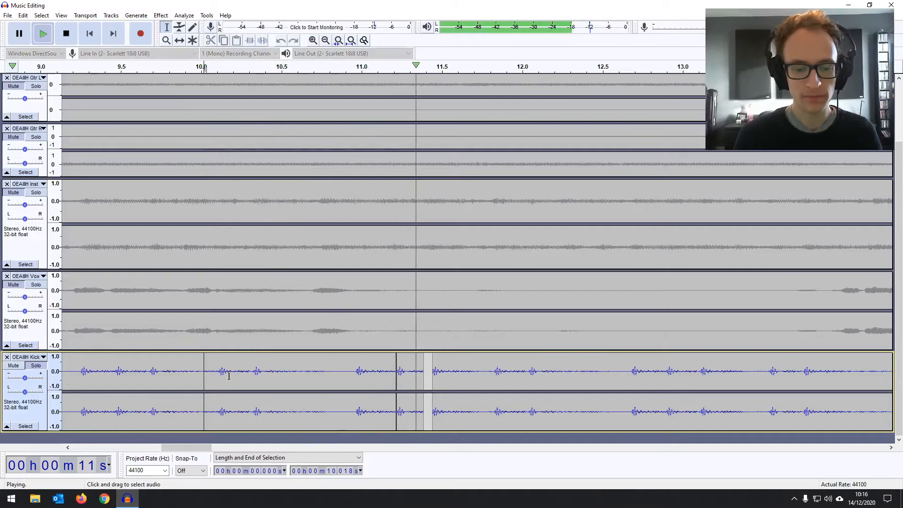
pyautogui.click(66, 33)
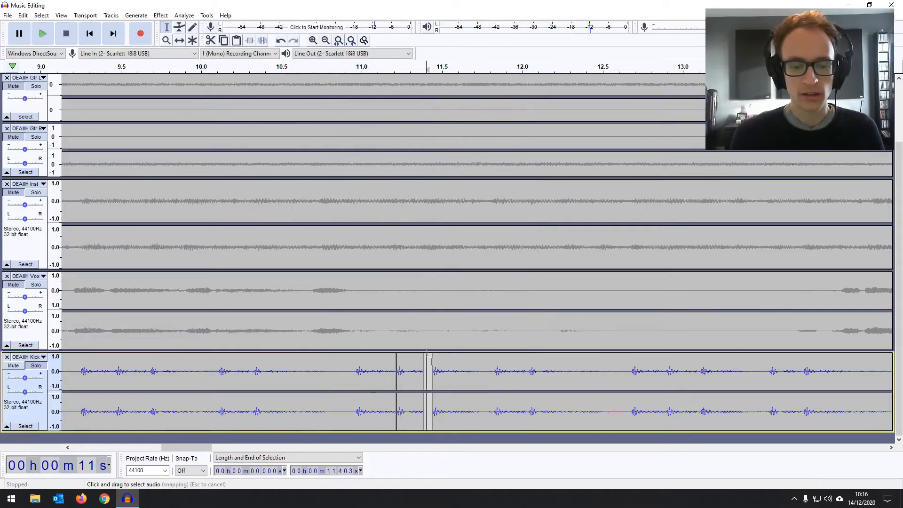
pyautogui.click(179, 27)
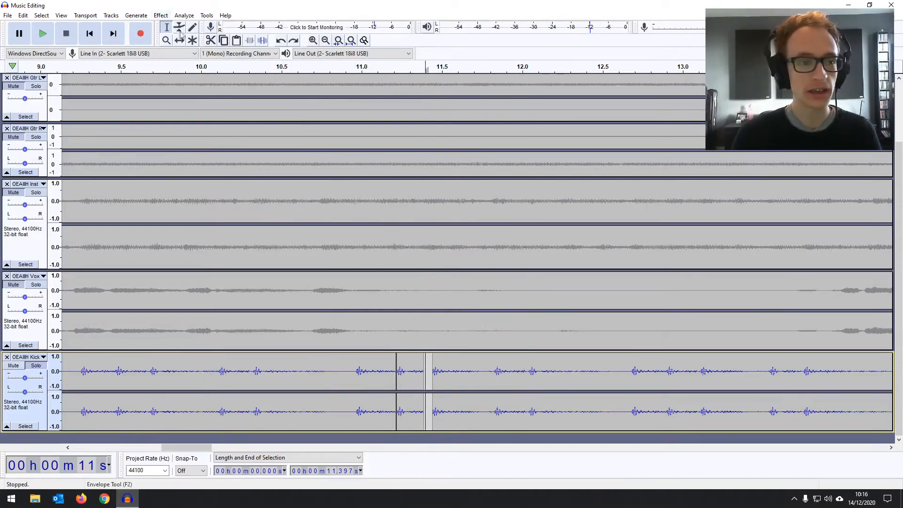
# - Zoom in on the kick gap near 11.4 s and audition the edit
pyautogui.click(312, 40)
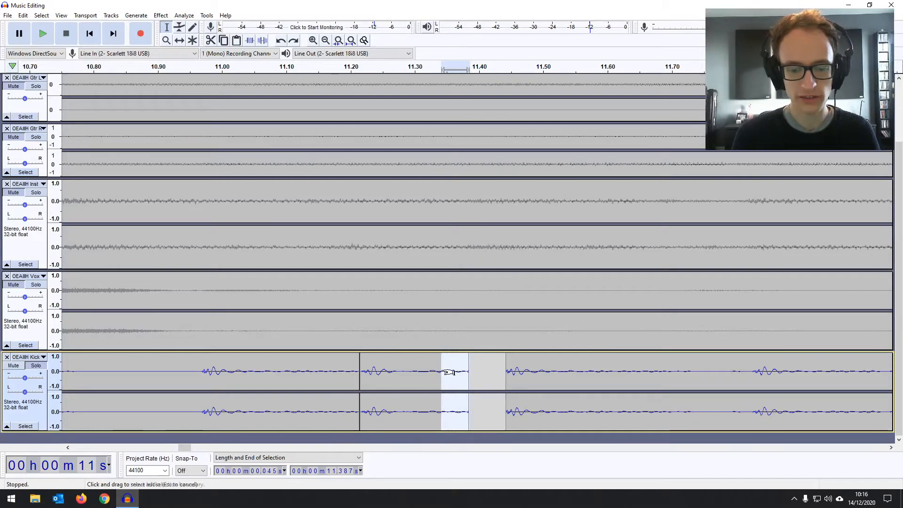
pyautogui.click(160, 15)
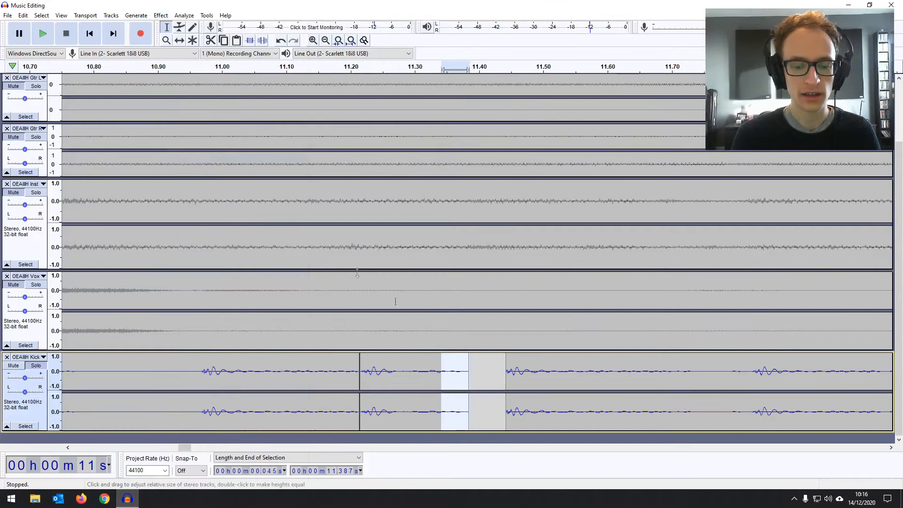
pyautogui.click(43, 33)
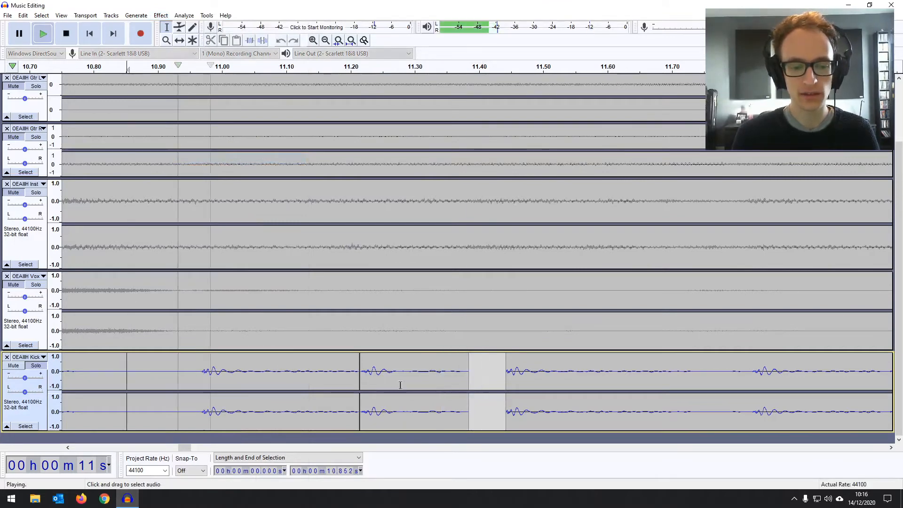
pyautogui.click(66, 33)
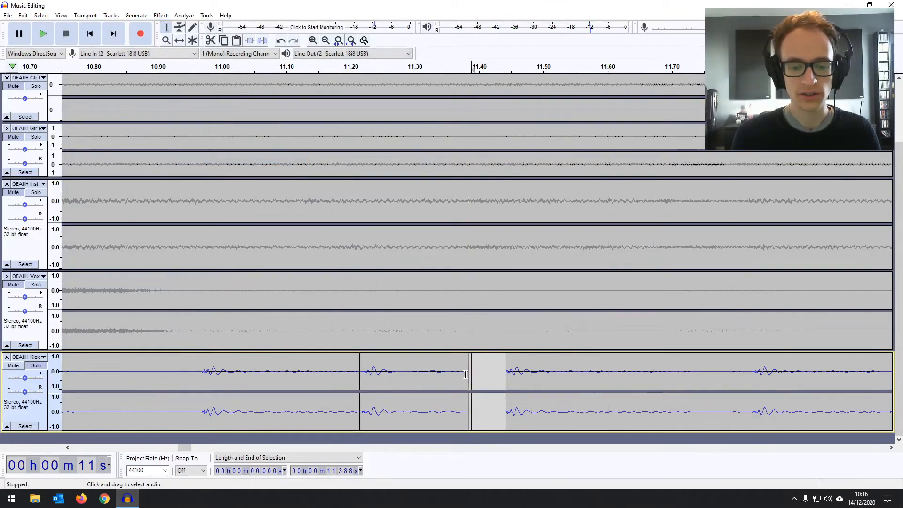
pyautogui.moveTo(465, 378)
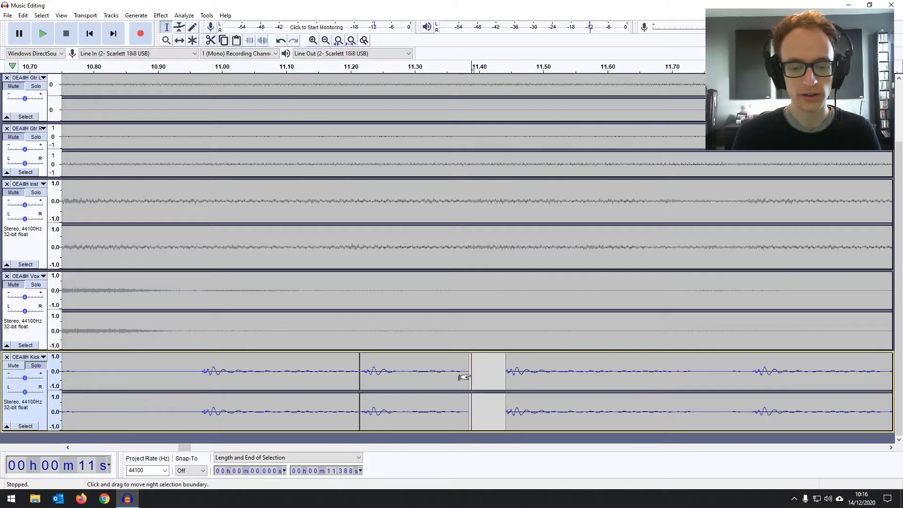
# - Fade the kick tail before the gap to silence with the Envelope Tool, then return to selecting
pyautogui.click(192, 27)
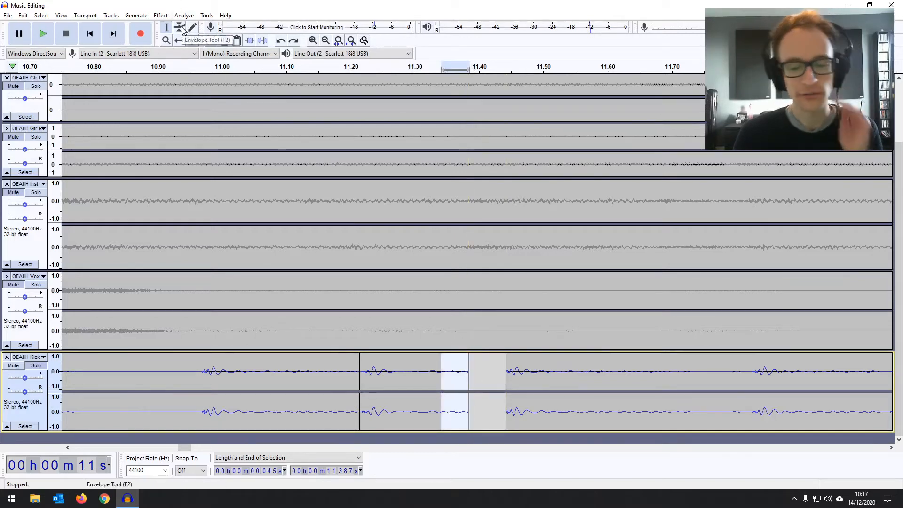
pyautogui.click(179, 28)
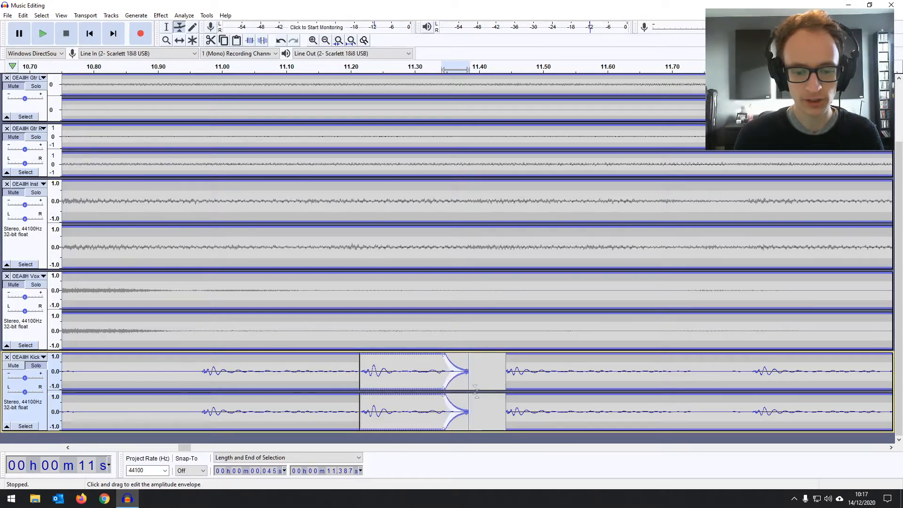
pyautogui.click(166, 27)
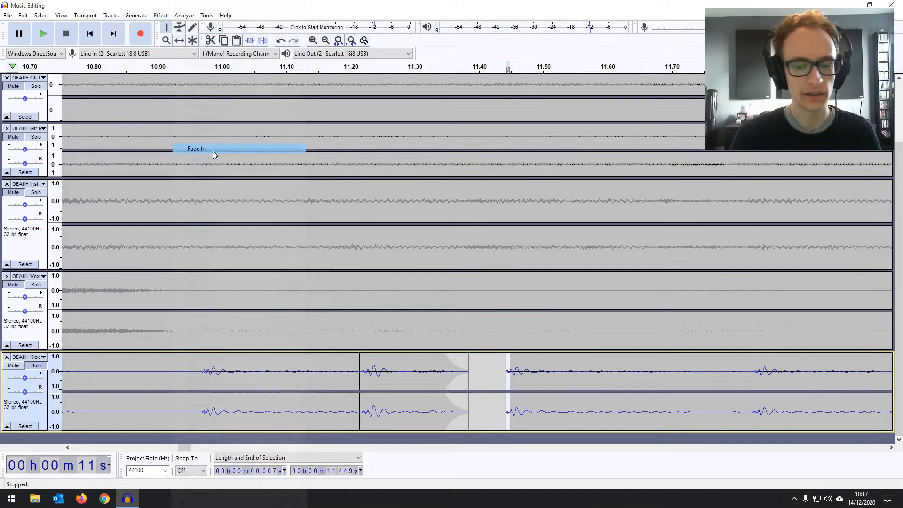
# - Fade the kick back in after the gap, play to check, and switch Solo off
pyautogui.click(326, 40)
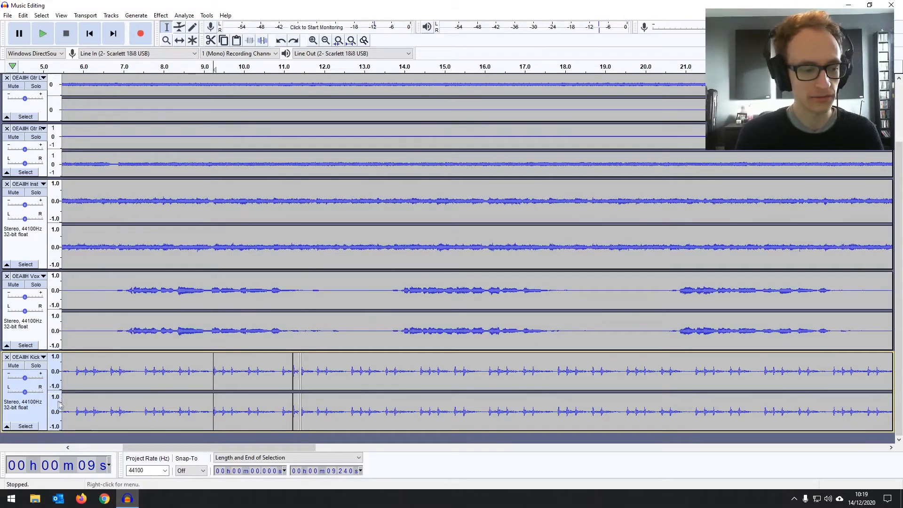
pyautogui.click(42, 33)
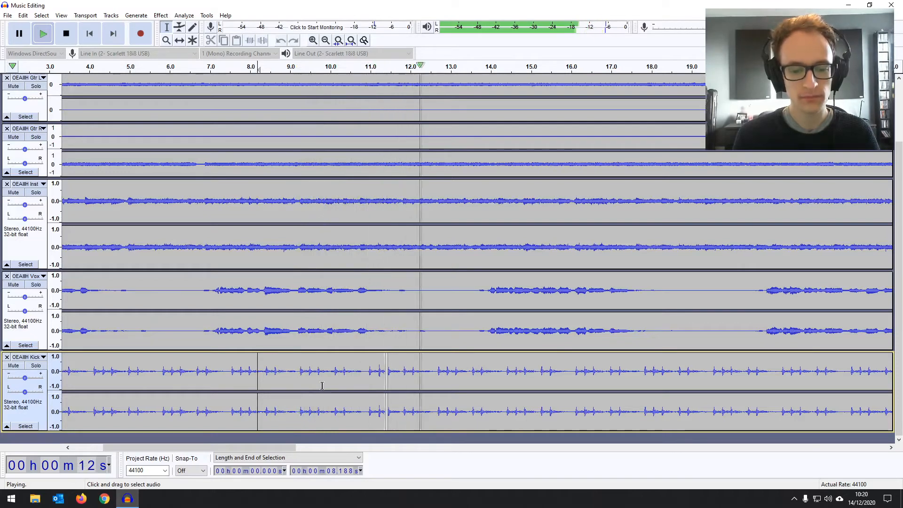
pyautogui.click(66, 32)
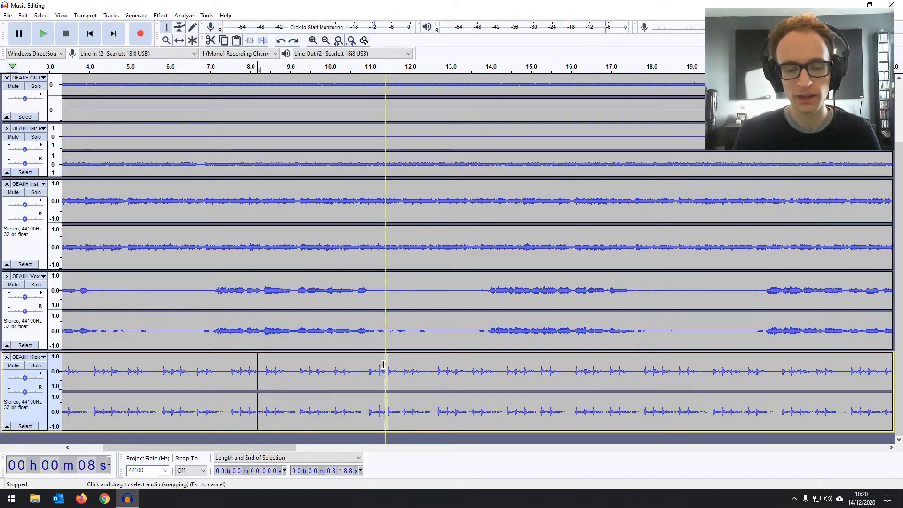
pyautogui.click(386, 371)
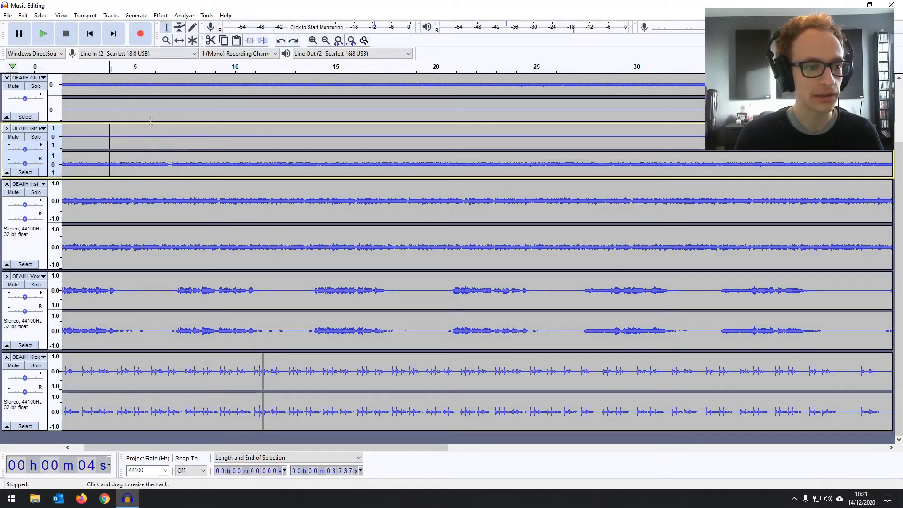
# - Listen up to about 5 seconds, then solo the second guitar track
pyautogui.click(42, 33)
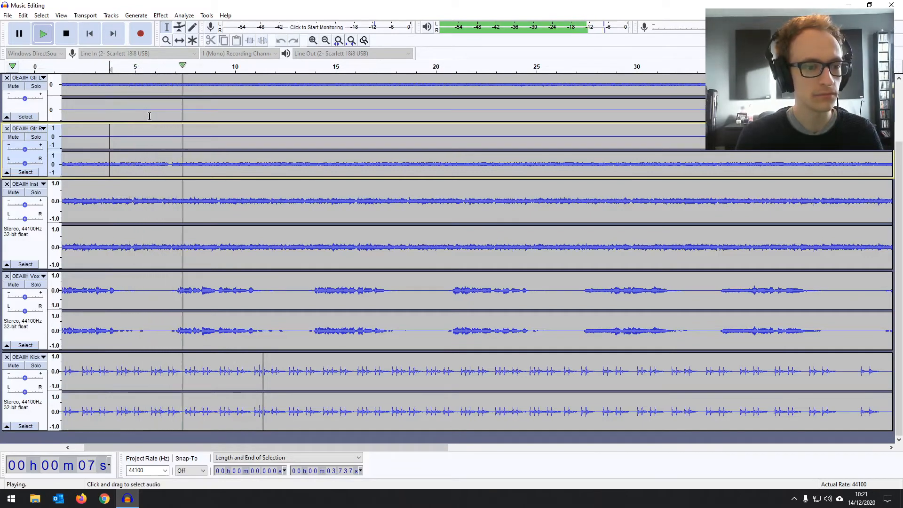
pyautogui.click(66, 33)
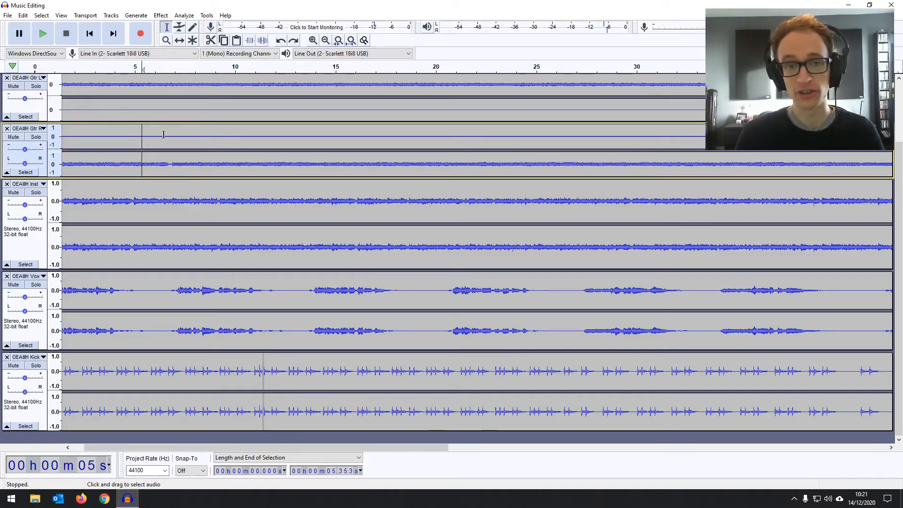
pyautogui.moveTo(57, 78)
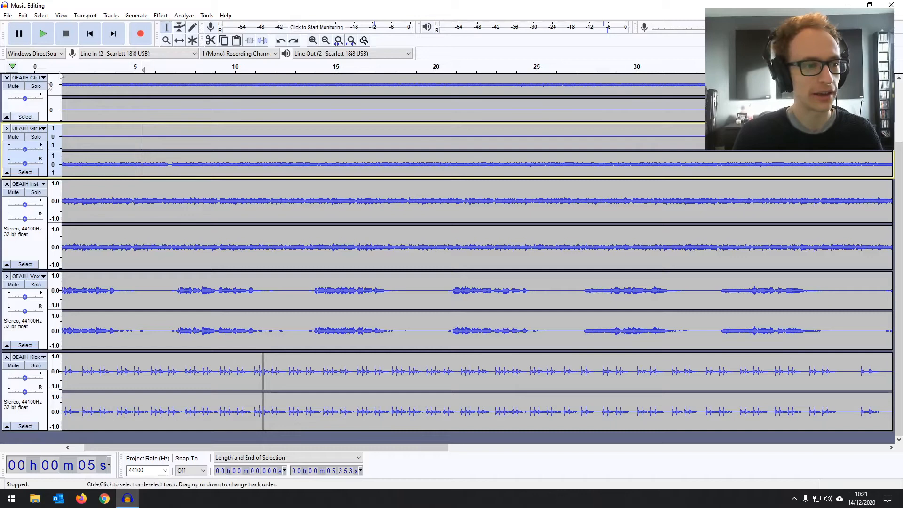
pyautogui.click(135, 135)
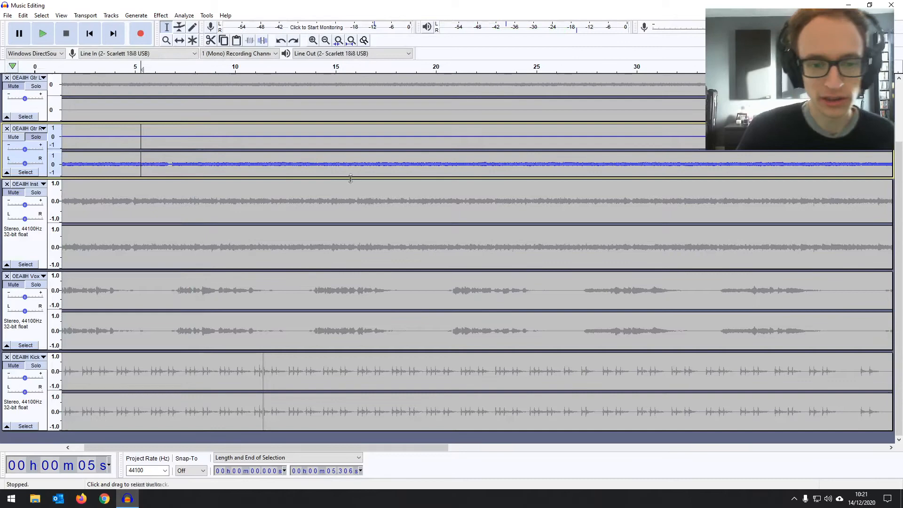
# - Audition the soloed guitar near the start and again from about 16 seconds
pyautogui.click(42, 33)
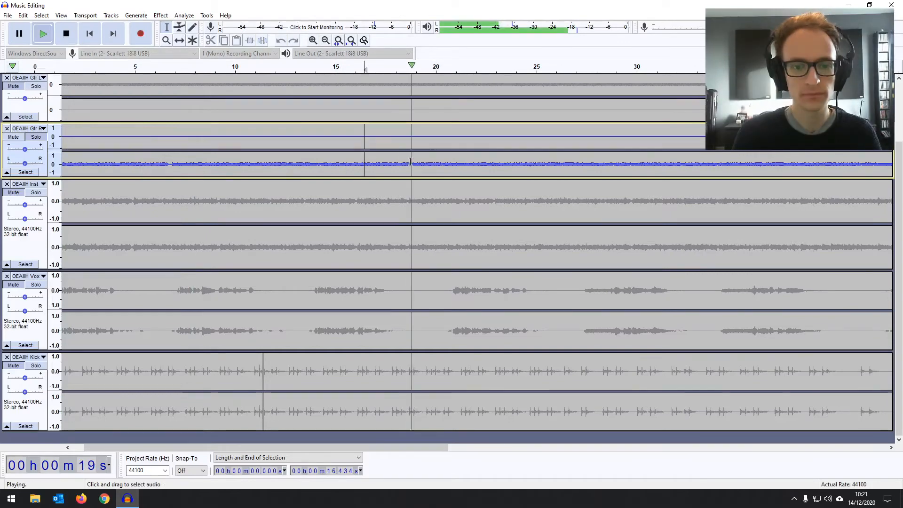
pyautogui.click(64, 33)
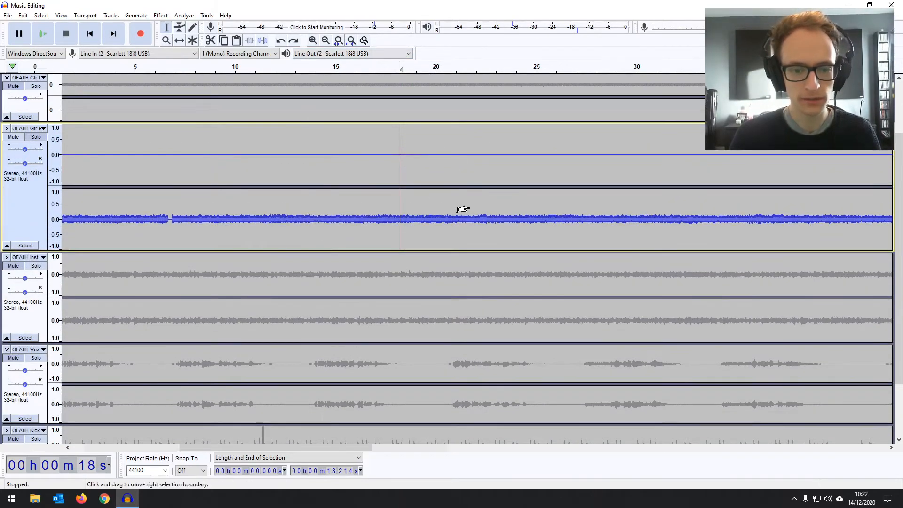
pyautogui.click(43, 32)
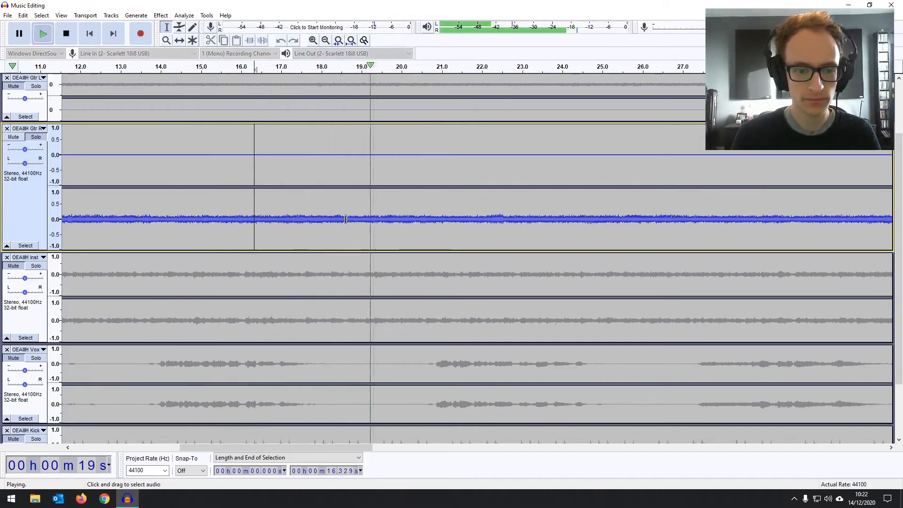
pyautogui.click(66, 33)
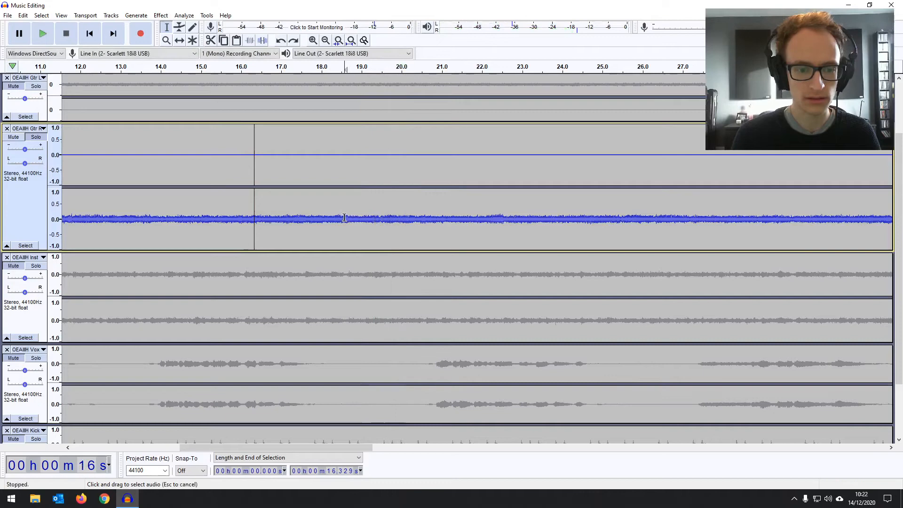
# - Copy the guitar passage at 18–20.6 s and paste it over the audio from 5 s up to the gap
pyautogui.click(42, 33)
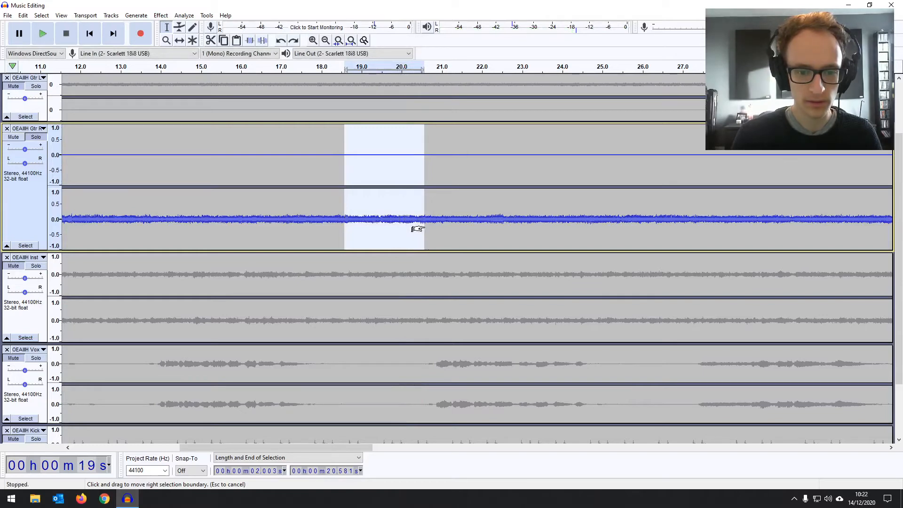
pyautogui.click(43, 33)
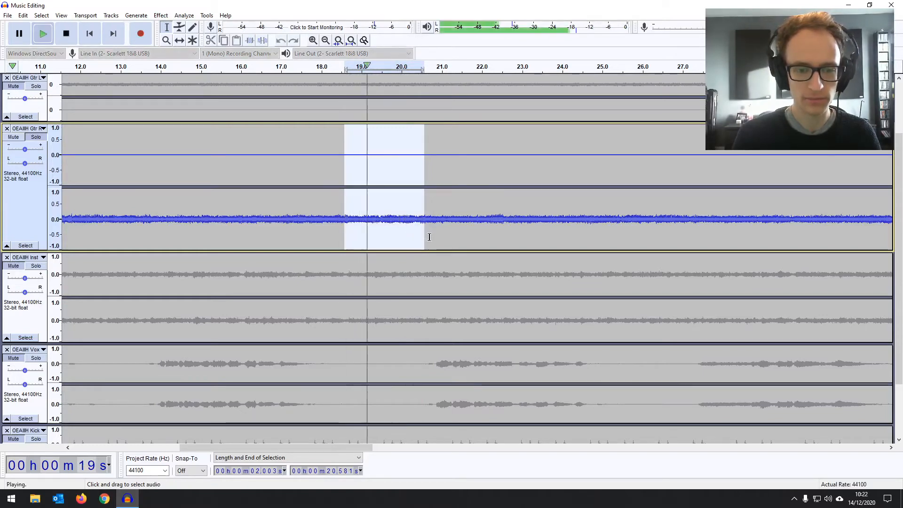
pyautogui.click(66, 33)
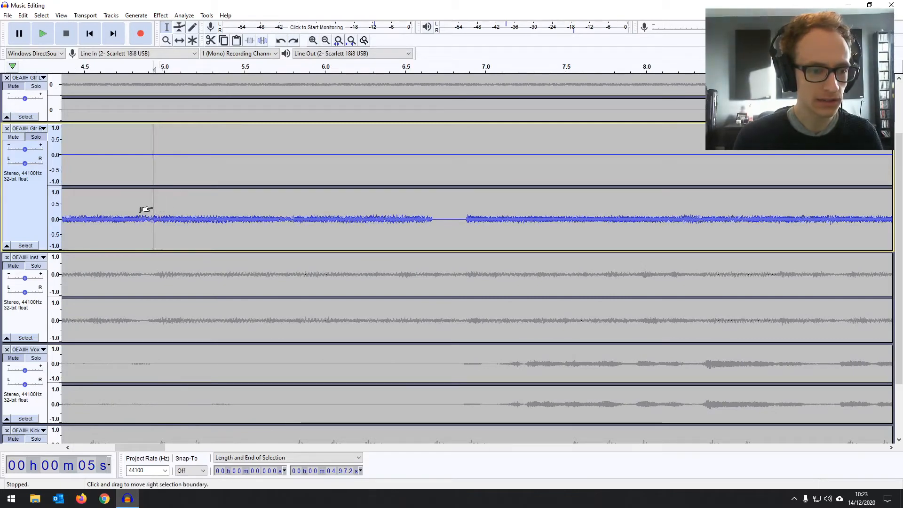
pyautogui.click(42, 33)
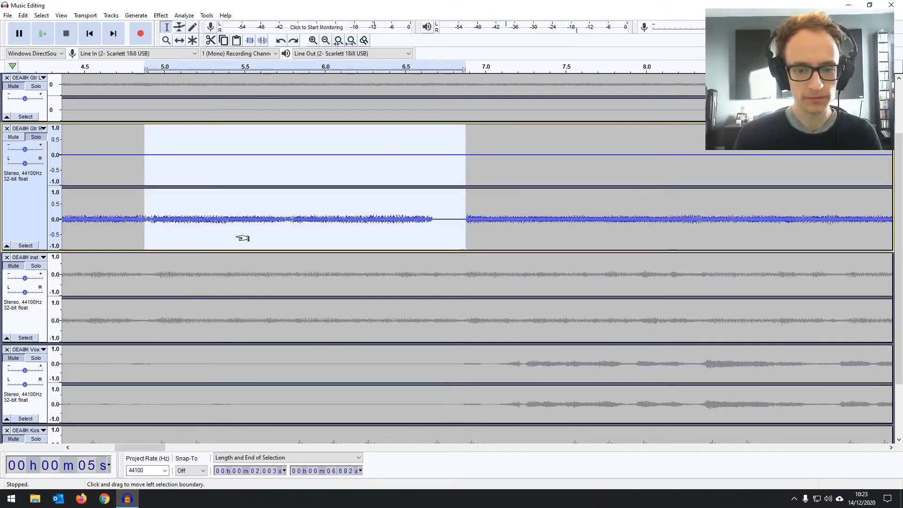
pyautogui.click(350, 40)
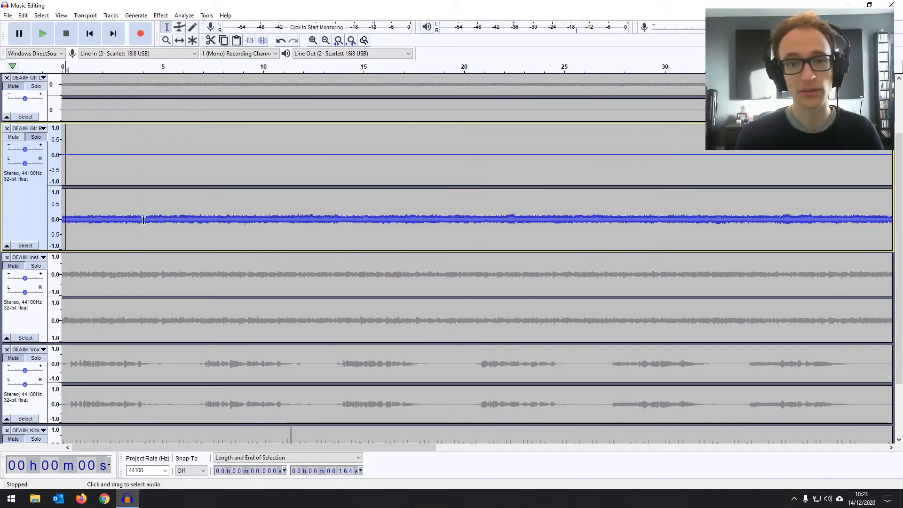
pyautogui.click(42, 33)
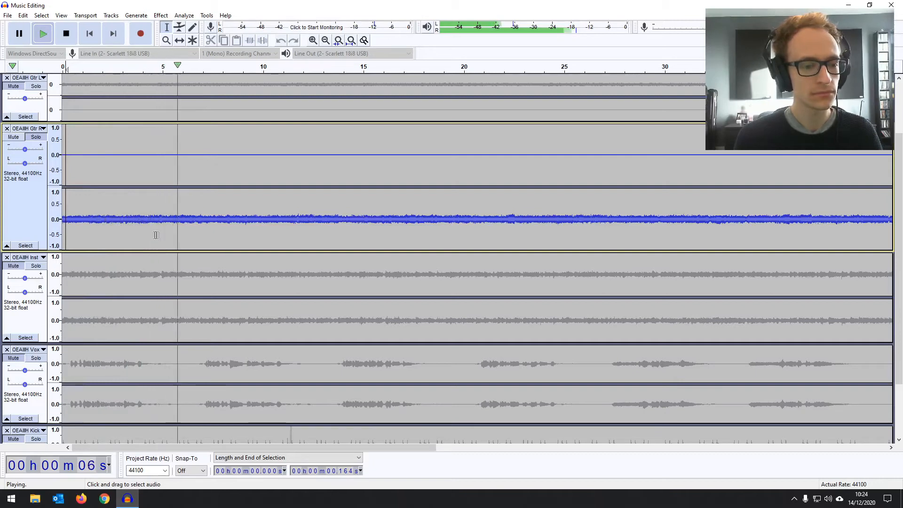
pyautogui.click(65, 33)
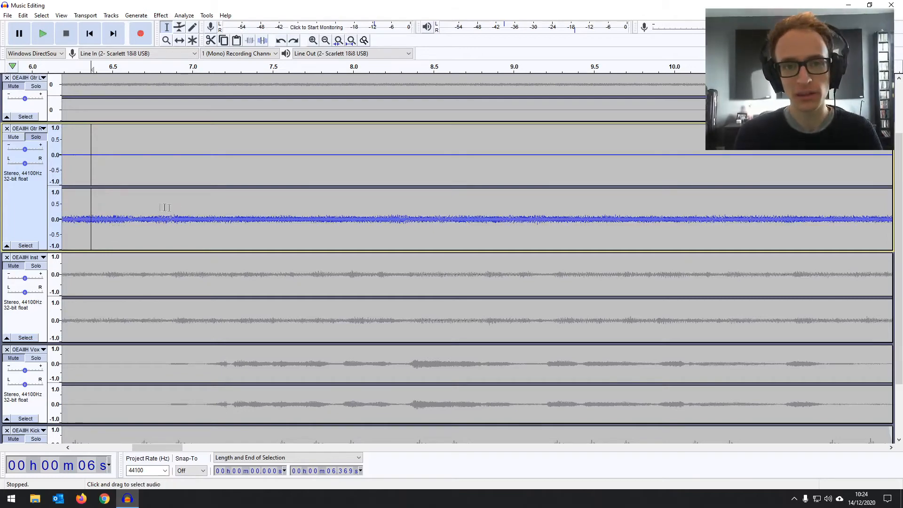
pyautogui.moveTo(182, 210)
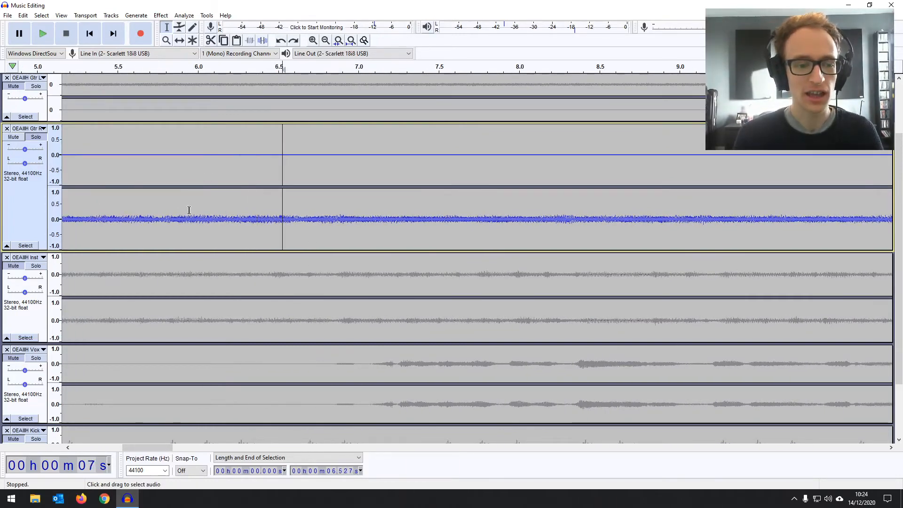
pyautogui.moveTo(334, 206)
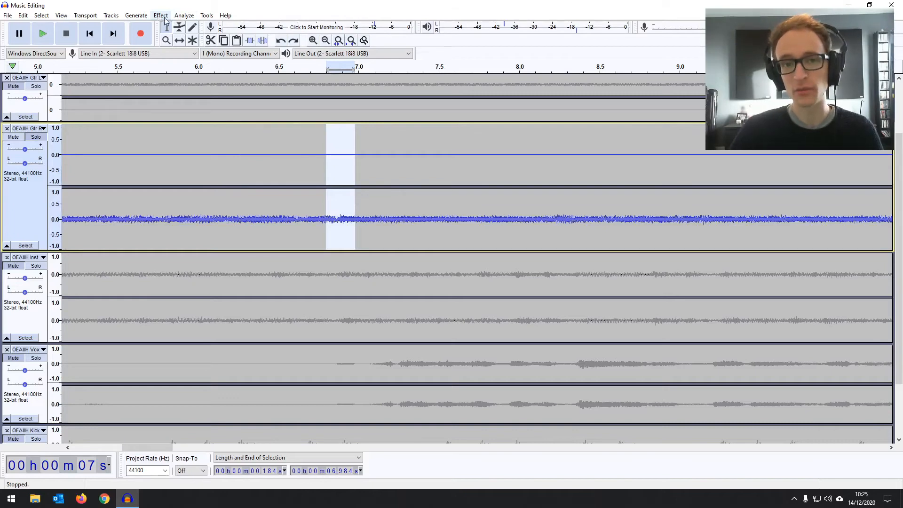
pyautogui.click(161, 15)
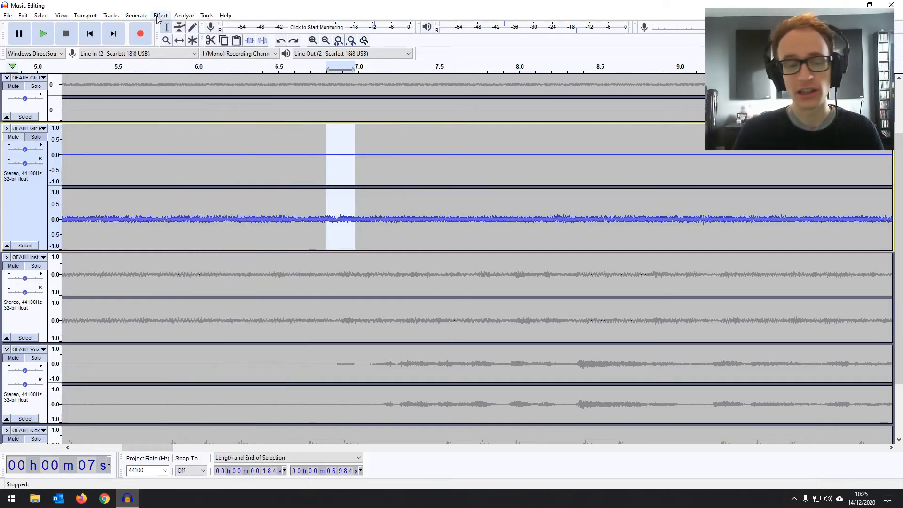
pyautogui.click(160, 15)
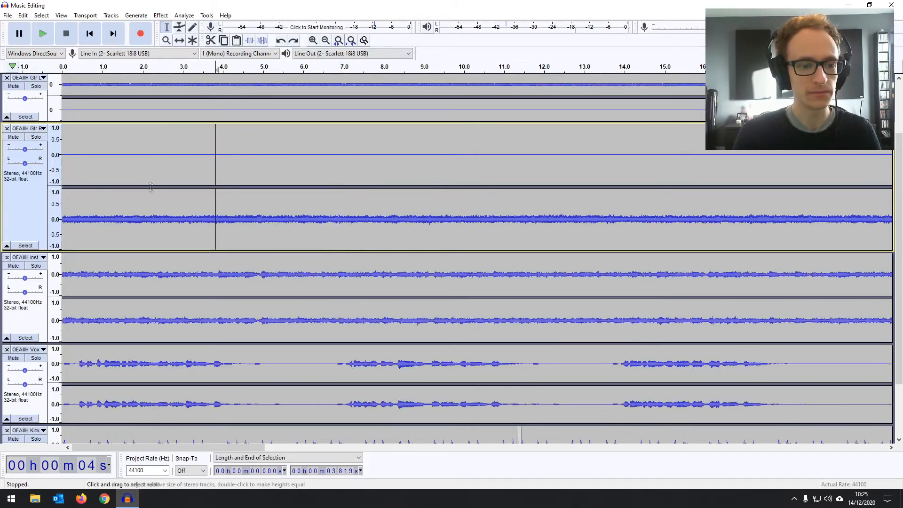
pyautogui.click(42, 33)
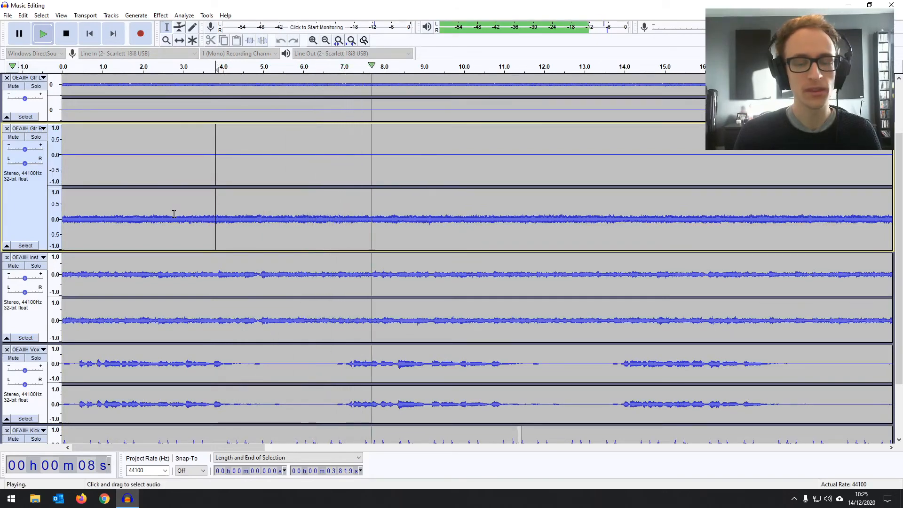
pyautogui.click(66, 33)
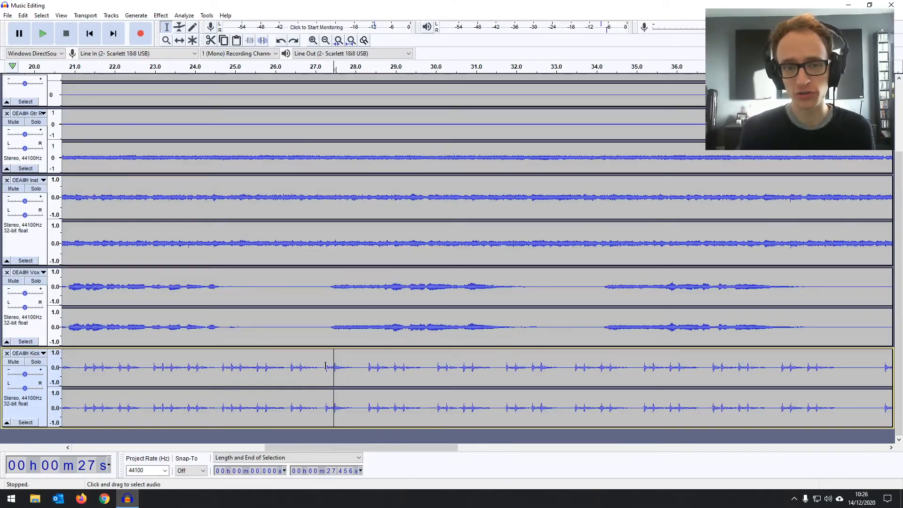
pyautogui.moveTo(336, 319)
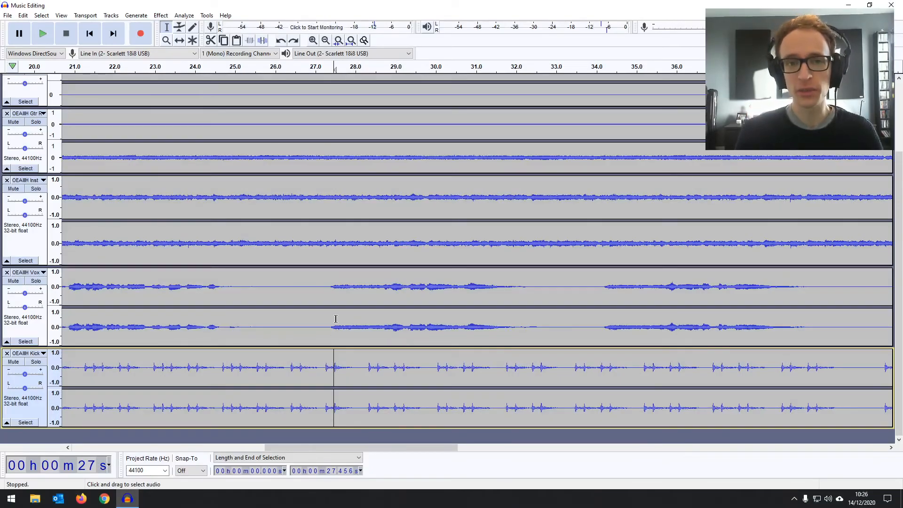
pyautogui.moveTo(345, 300)
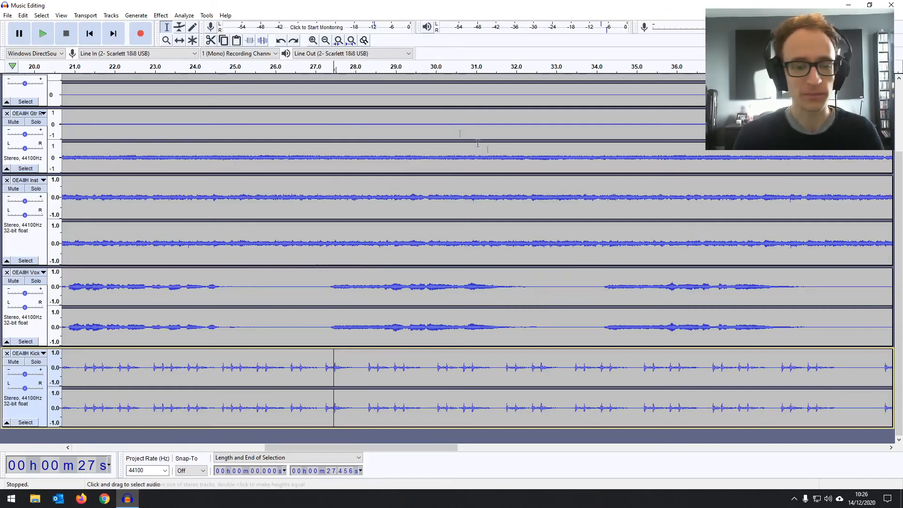
# - Add a Bridge label at about 27.5 seconds via Edit > Labels > Add Label at Selection
pyautogui.click(23, 15)
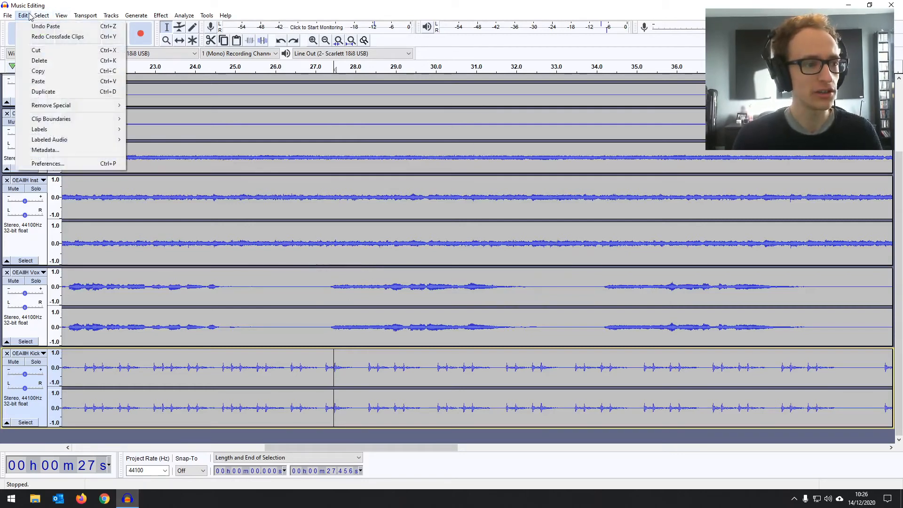
pyautogui.moveTo(39, 128)
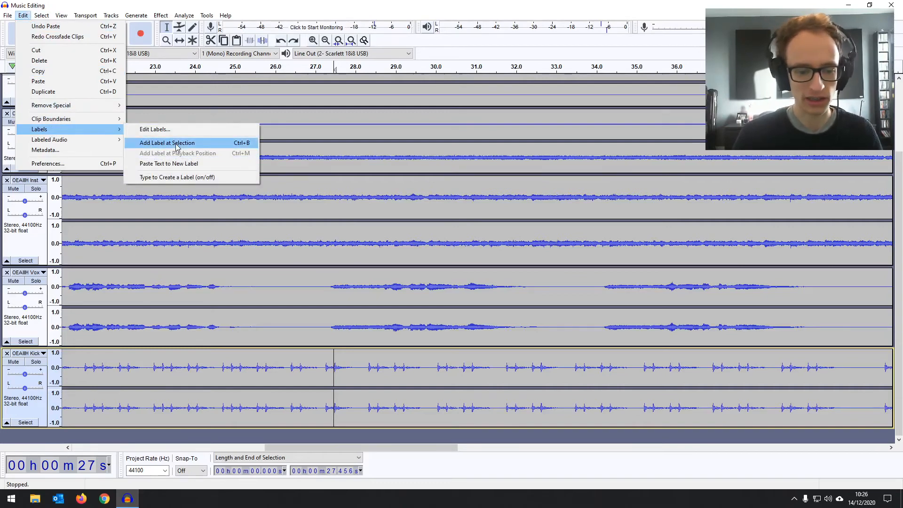
pyautogui.click(167, 143)
pyautogui.write('Bridge')
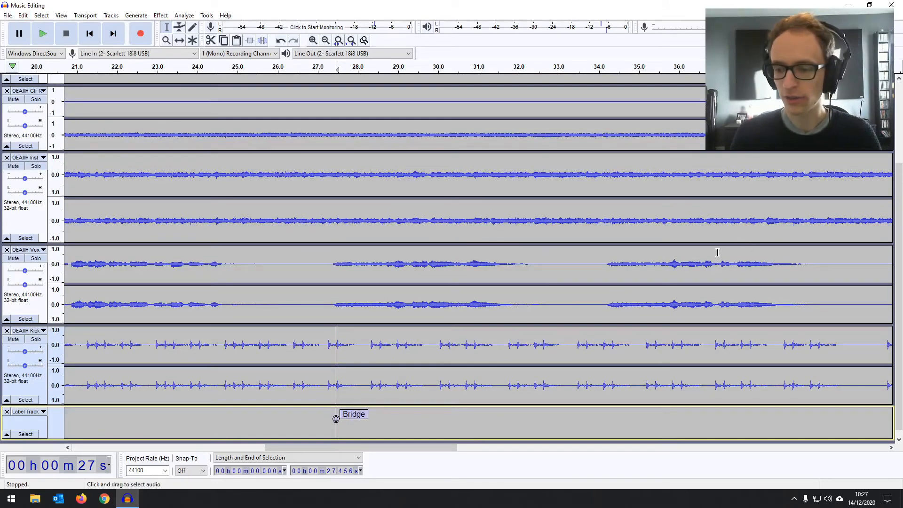
pyautogui.click(42, 33)
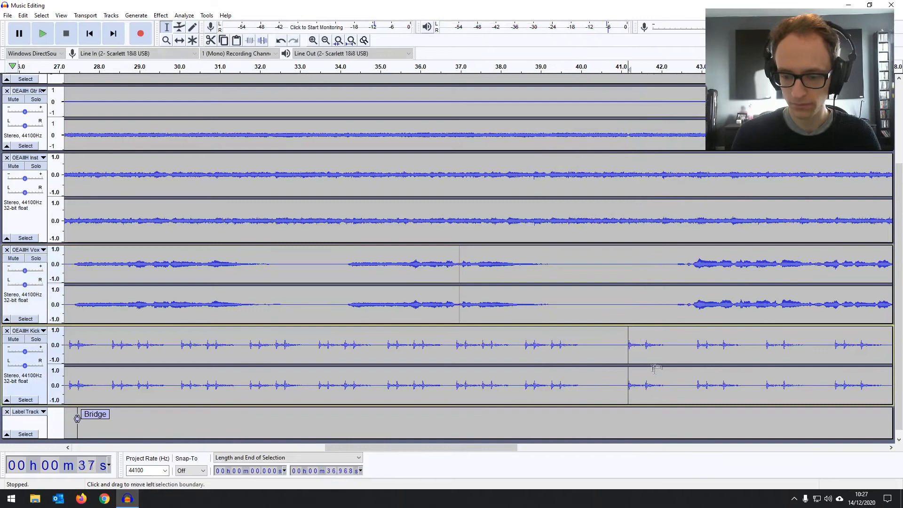
# - Add a second label at about 41 seconds and name it 'Chorus'
pyautogui.click(22, 15)
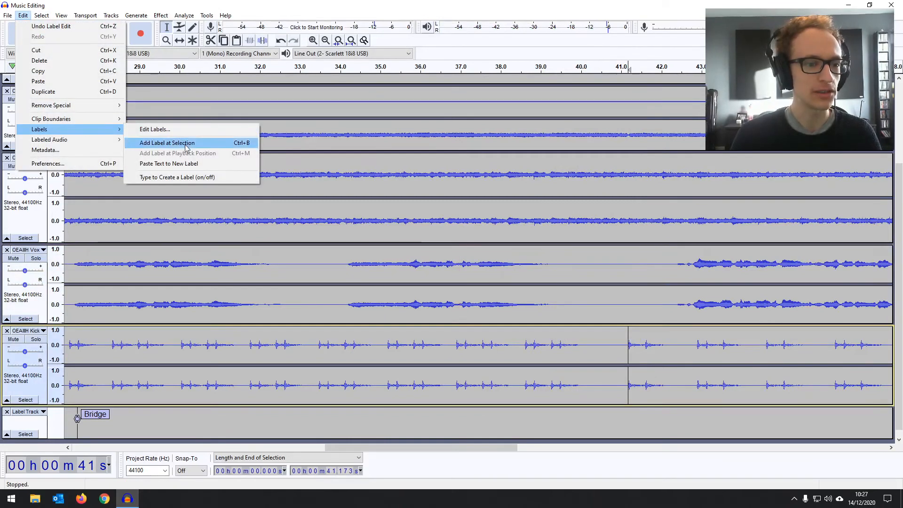
pyautogui.click(167, 142)
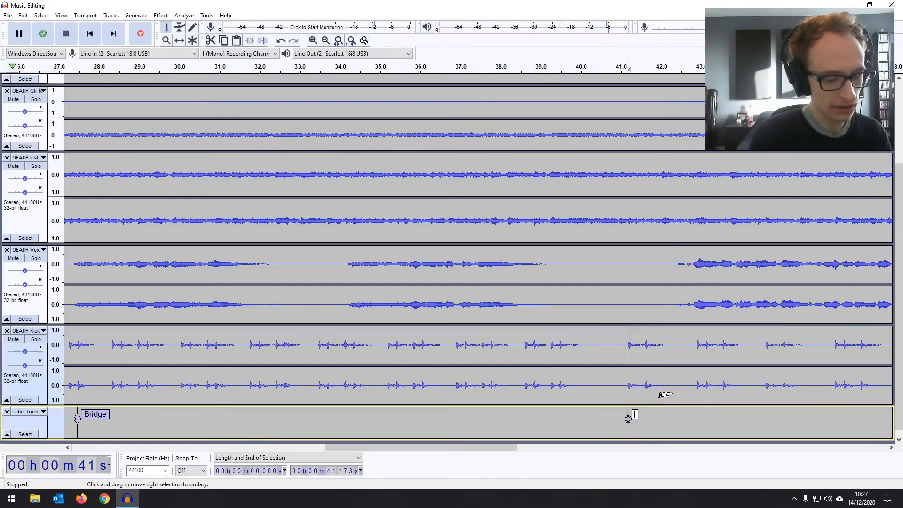
pyautogui.write('Chorus')
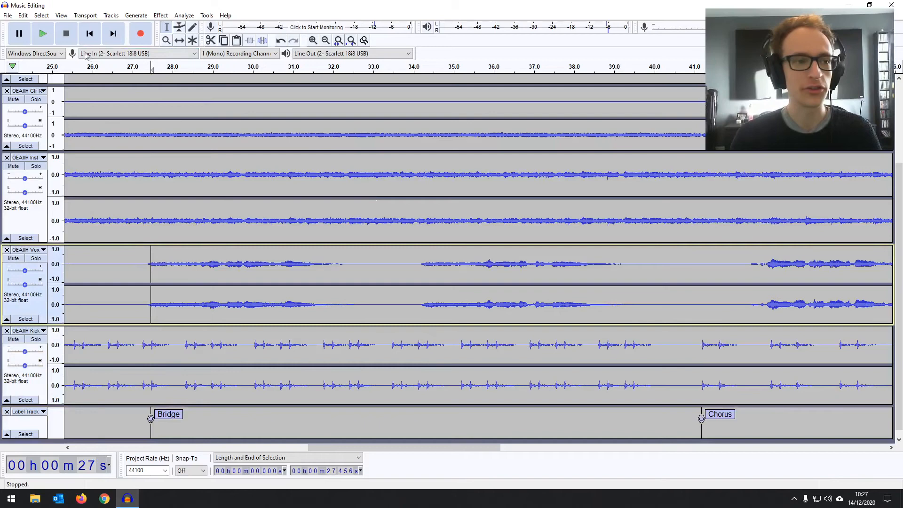
# - Select the bridge stretch between the Bridge and Chorus labels across all tracks
pyautogui.click(110, 15)
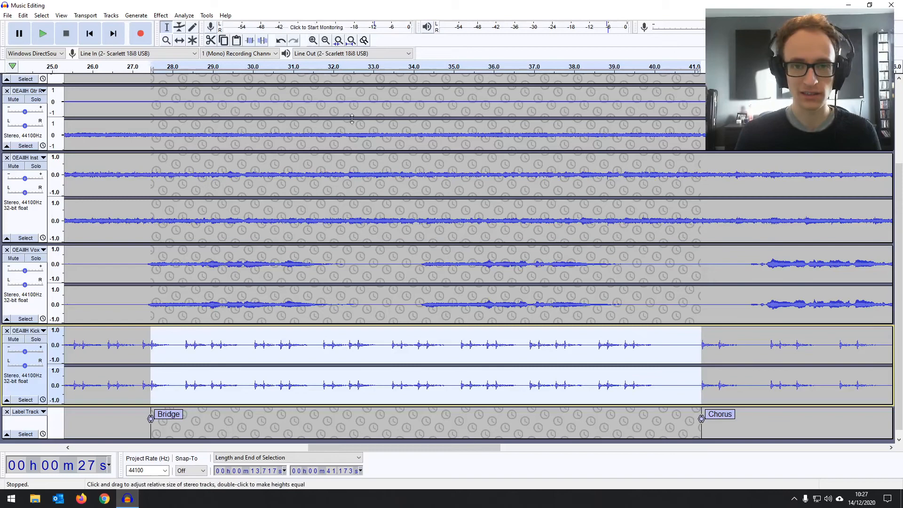
pyautogui.moveTo(364, 170)
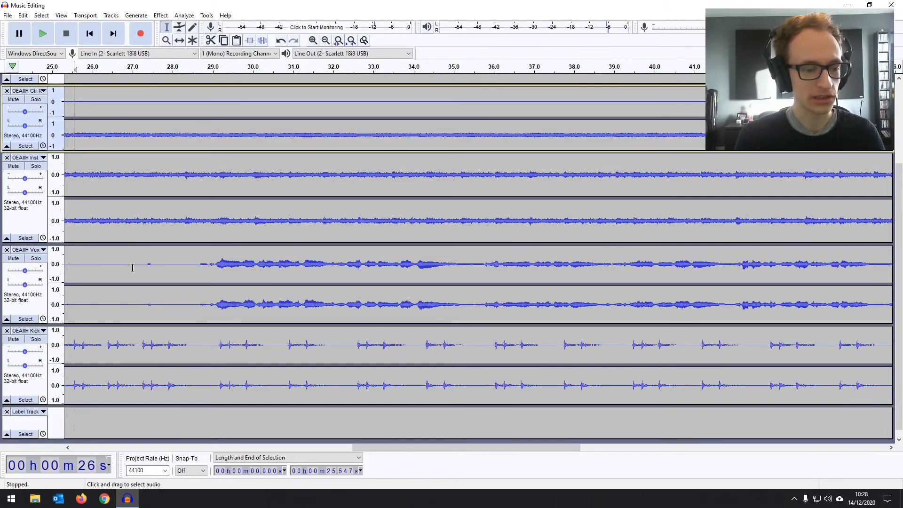
pyautogui.click(42, 33)
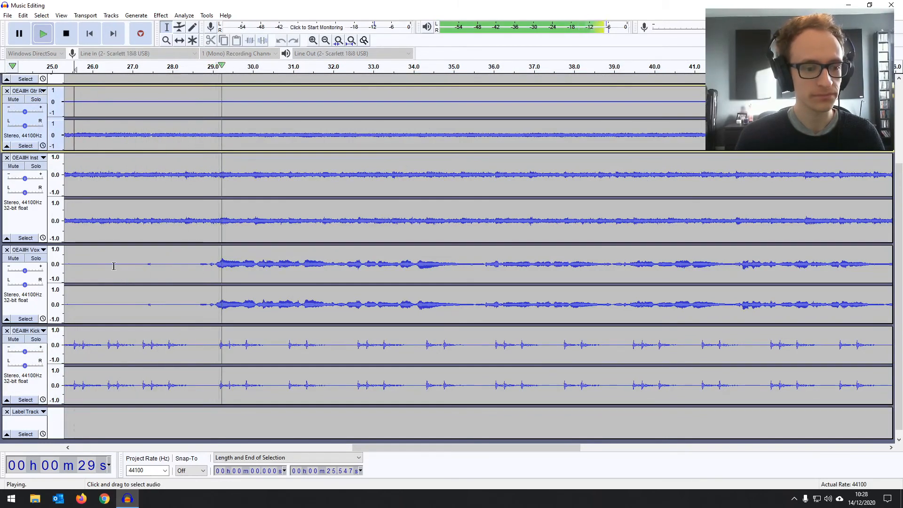
pyautogui.click(66, 33)
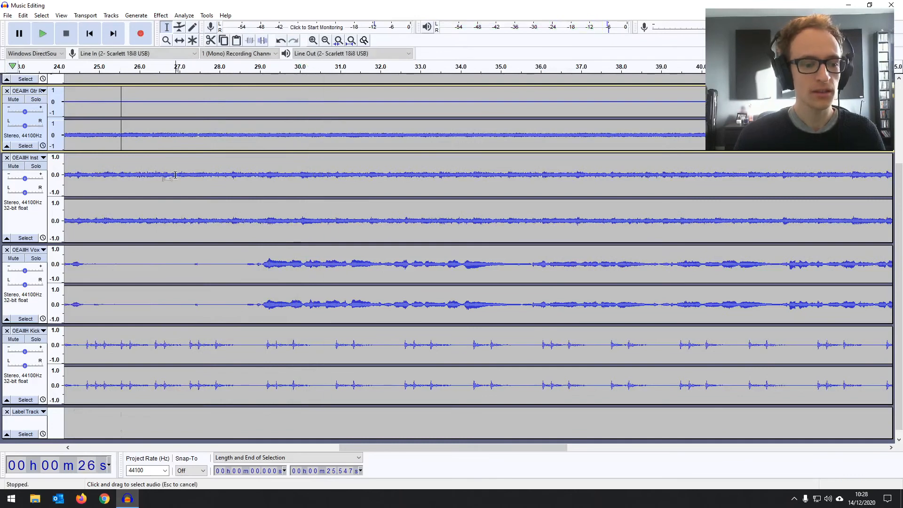
pyautogui.click(190, 265)
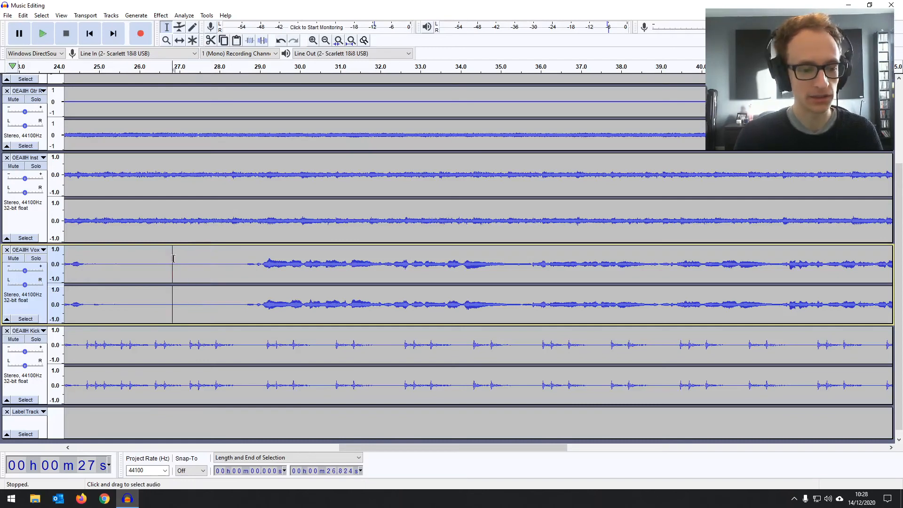
pyautogui.click(42, 33)
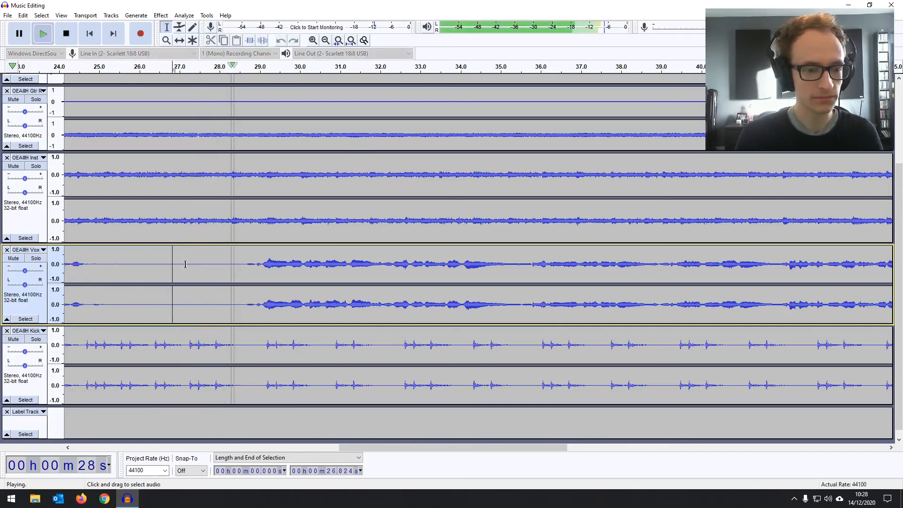
pyautogui.click(66, 33)
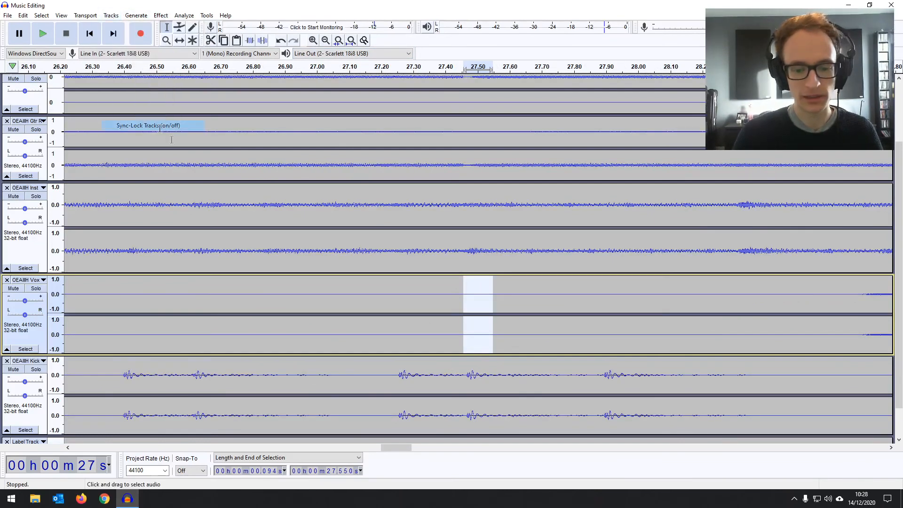
pyautogui.click(467, 375)
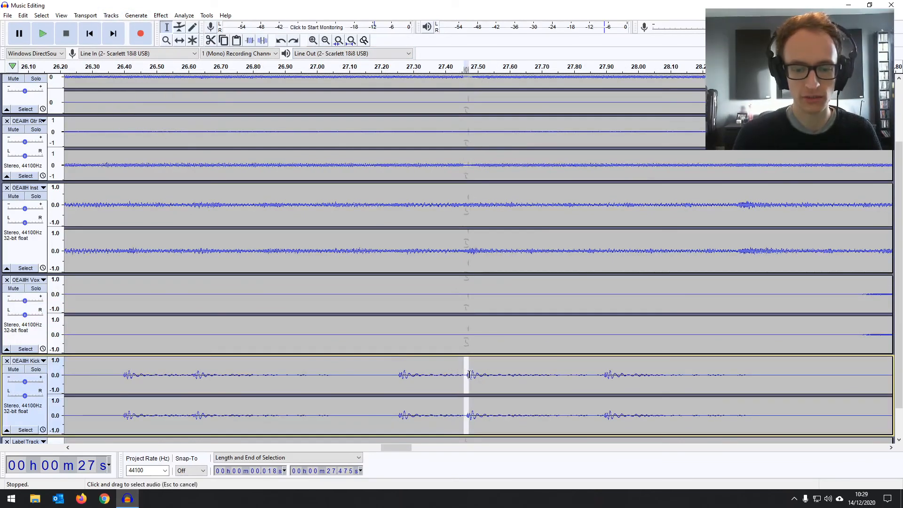
pyautogui.click(160, 15)
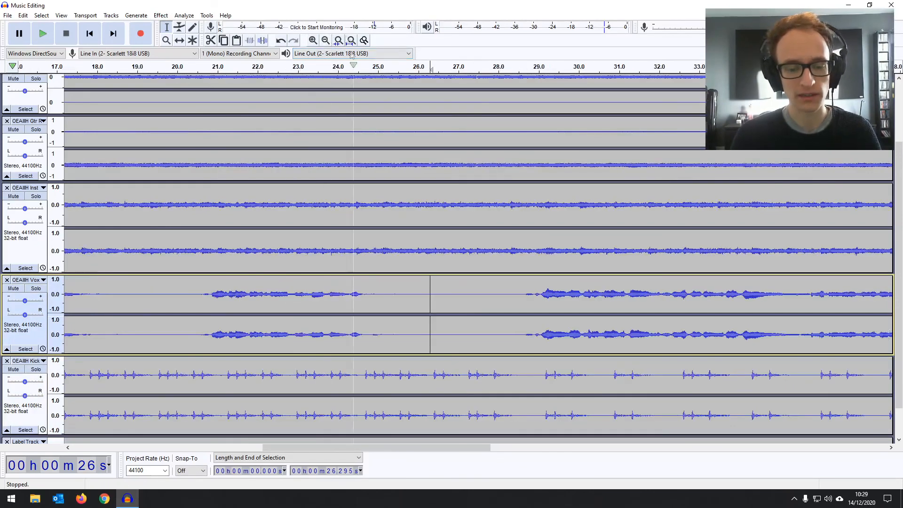
pyautogui.click(42, 33)
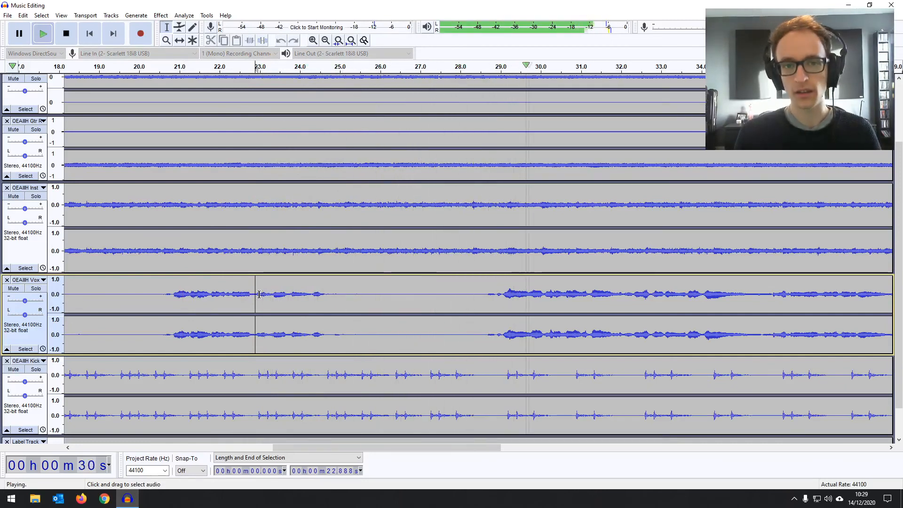
pyautogui.click(66, 33)
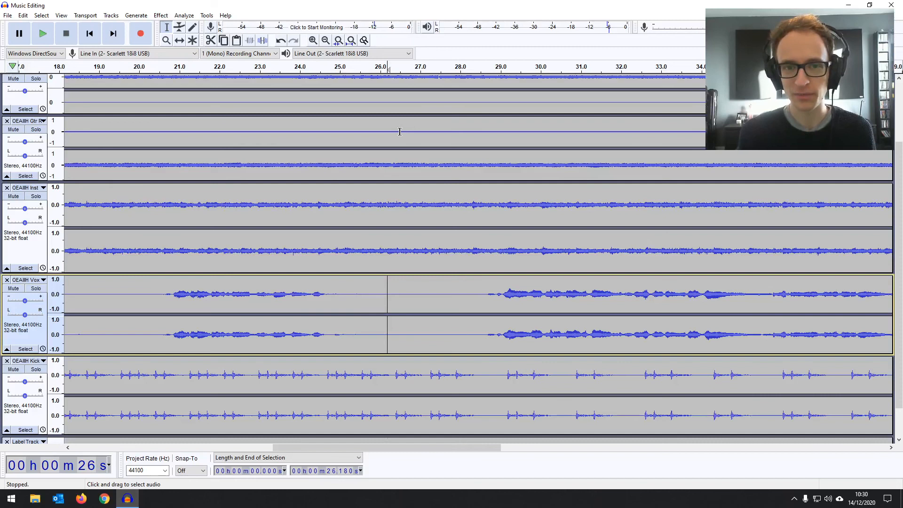
pyautogui.click(167, 40)
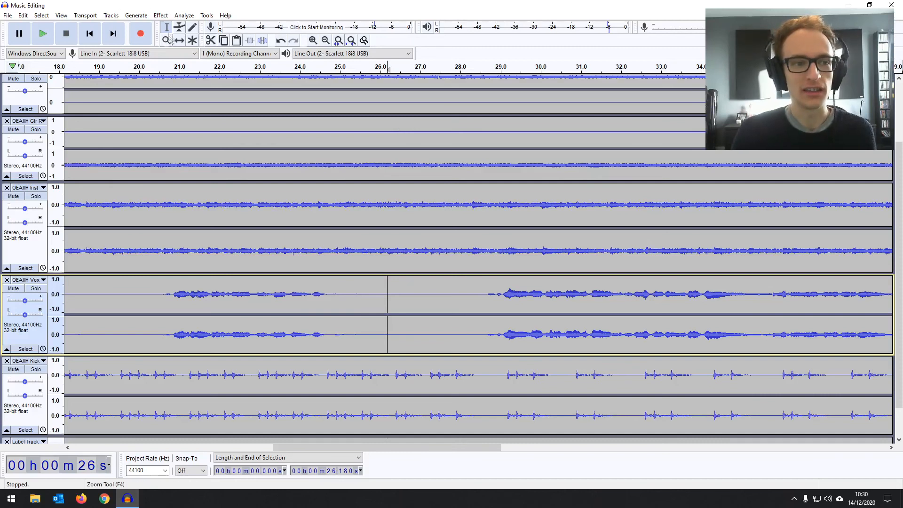
pyautogui.click(178, 40)
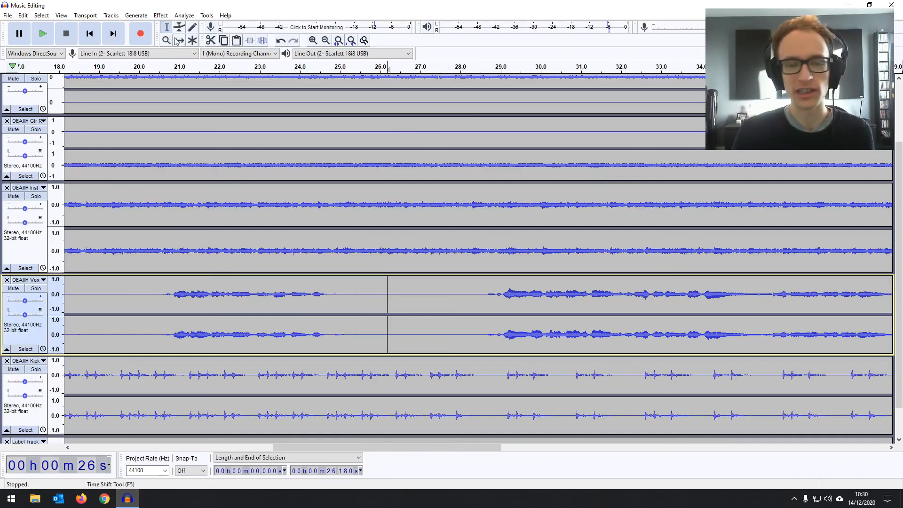